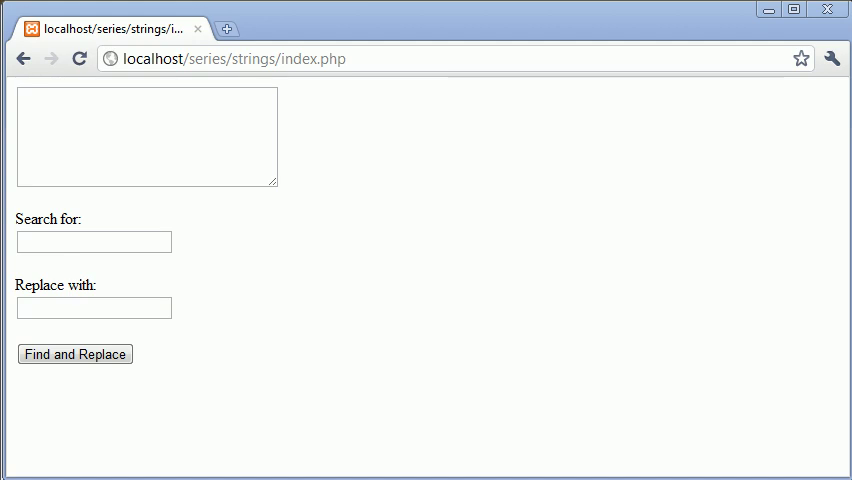
mouse_move(558, 266)
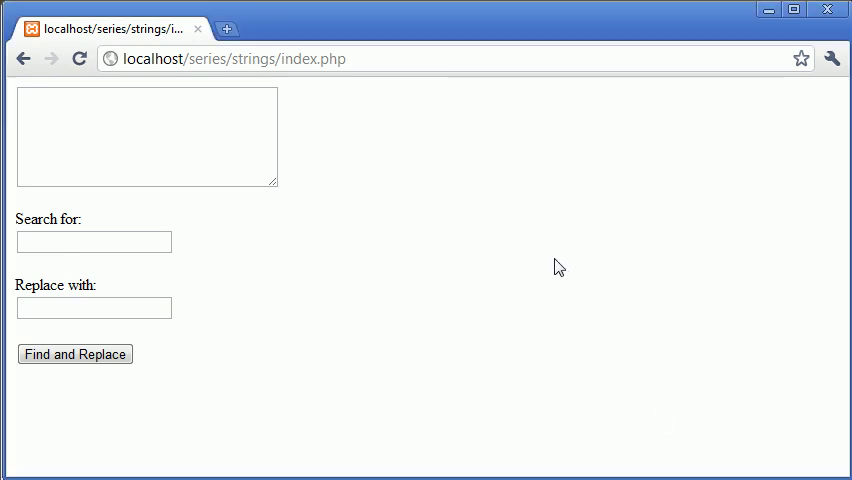
Enter the sentence 'The cat sat on the mat' in the form's textarea.
click(130, 135)
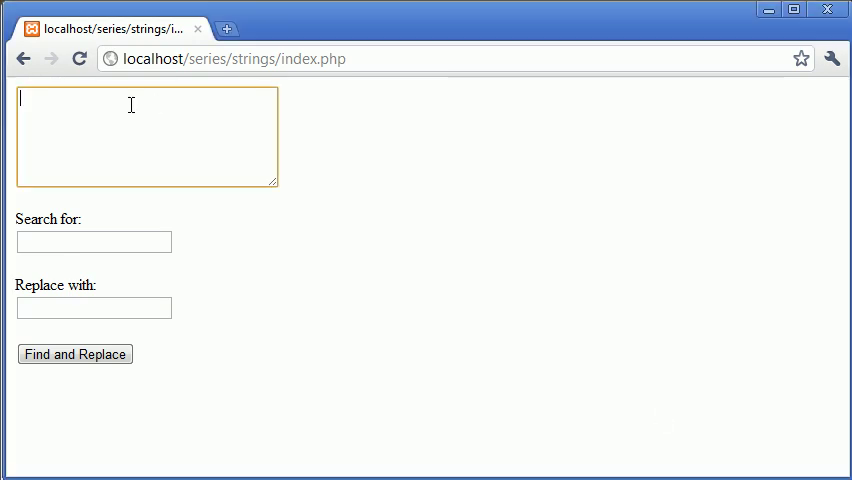
mouse_move(358, 239)
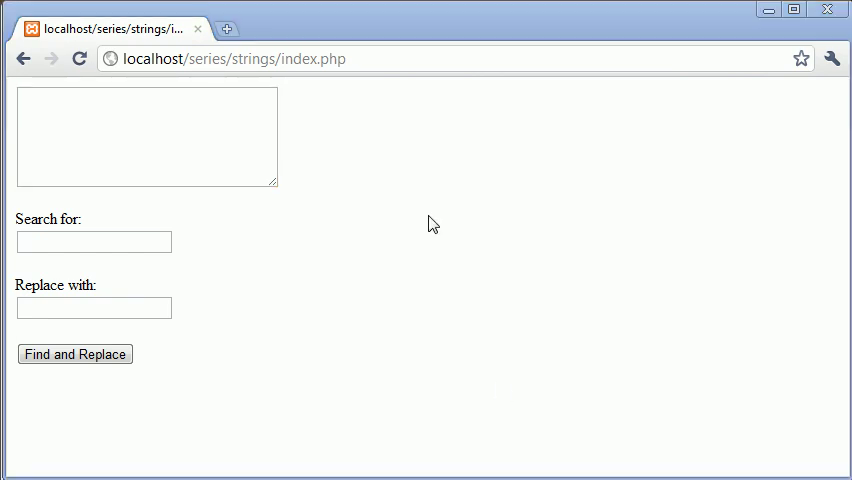
click(147, 137)
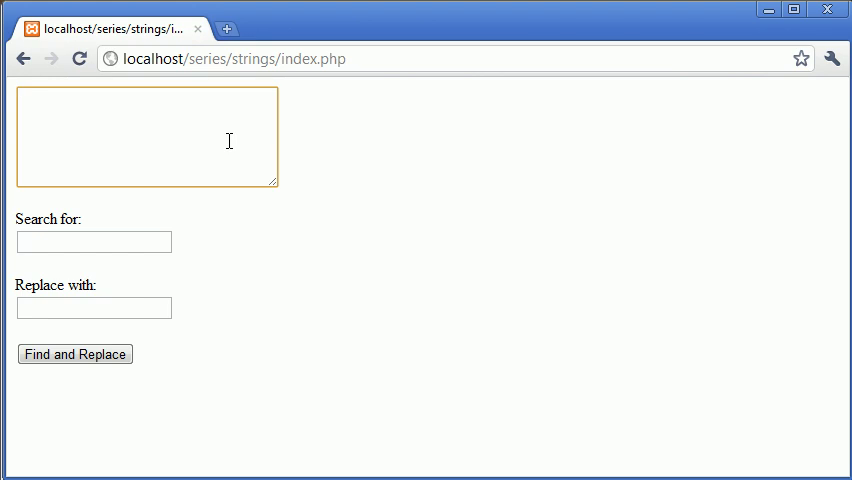
text(The)
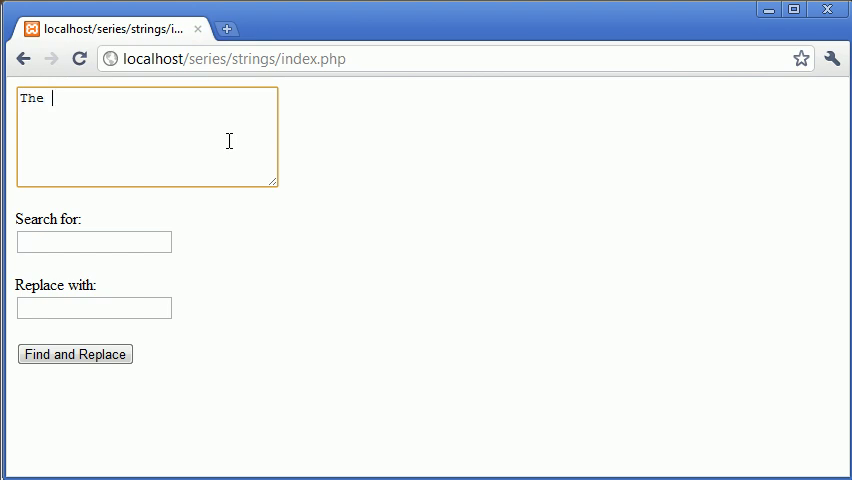
text(cat sat on the mat)
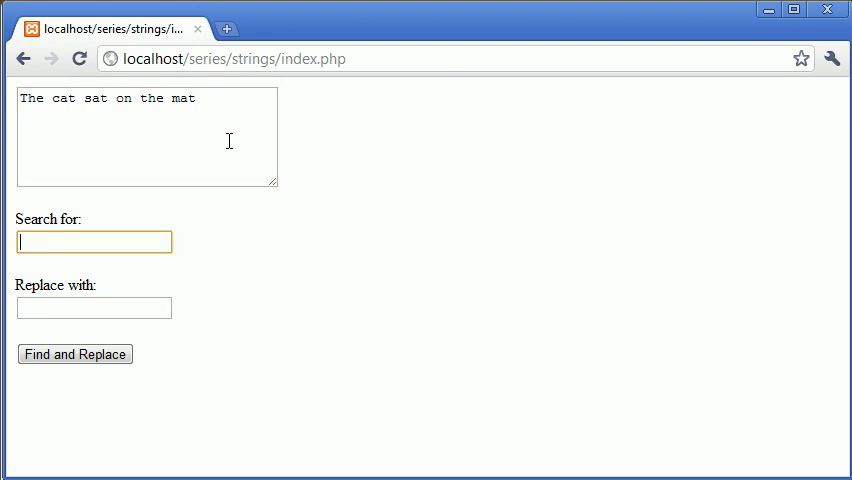
mouse_move(153, 156)
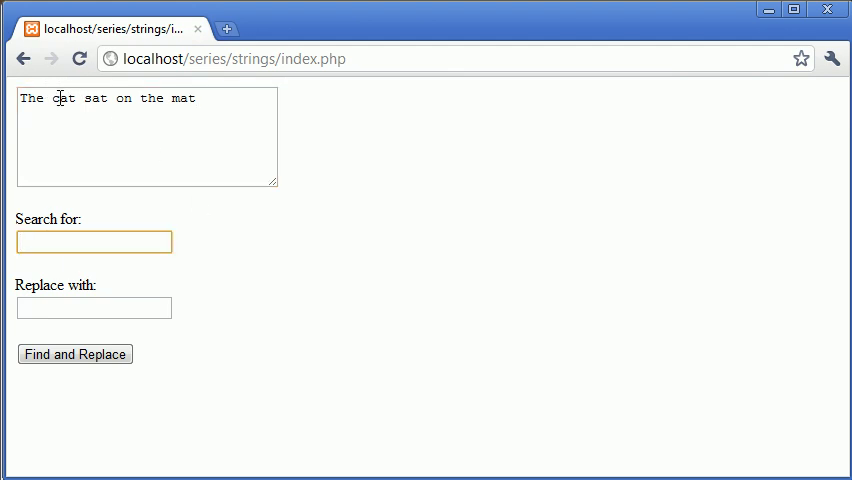
mouse_move(108, 302)
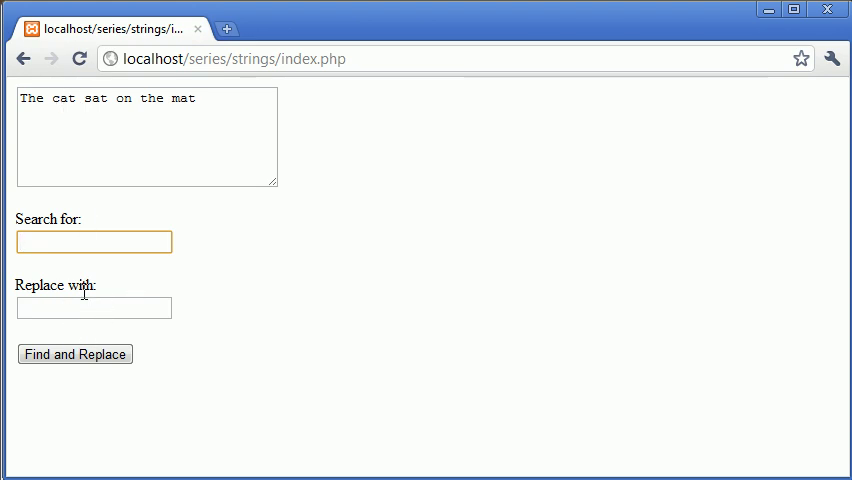
mouse_move(207, 298)
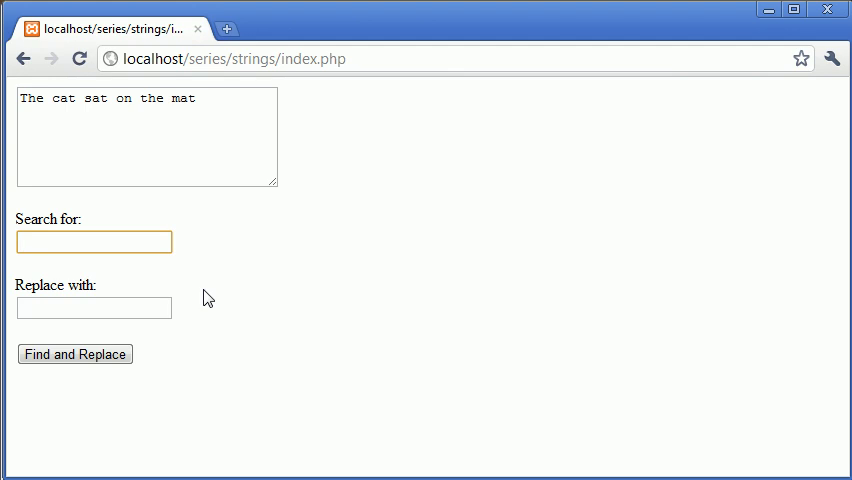
Fill in 'cat' as the search term and 'monkey' as the replacement.
text(cat)
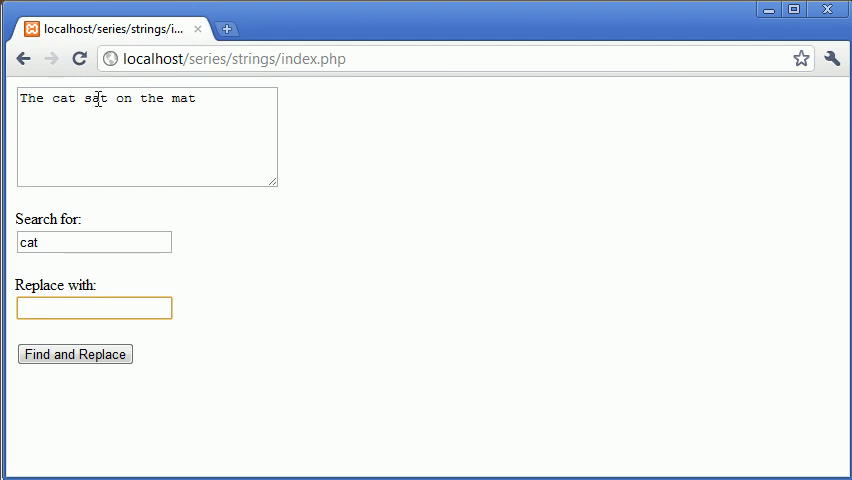
click(94, 308)
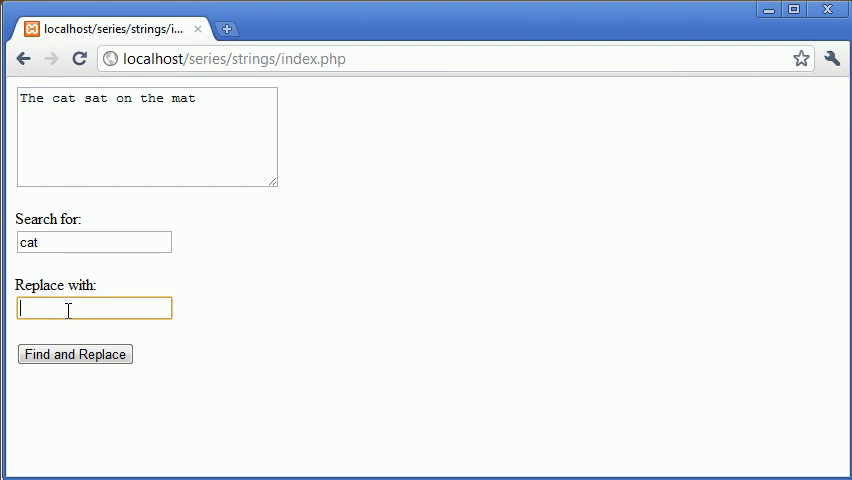
text(dog)
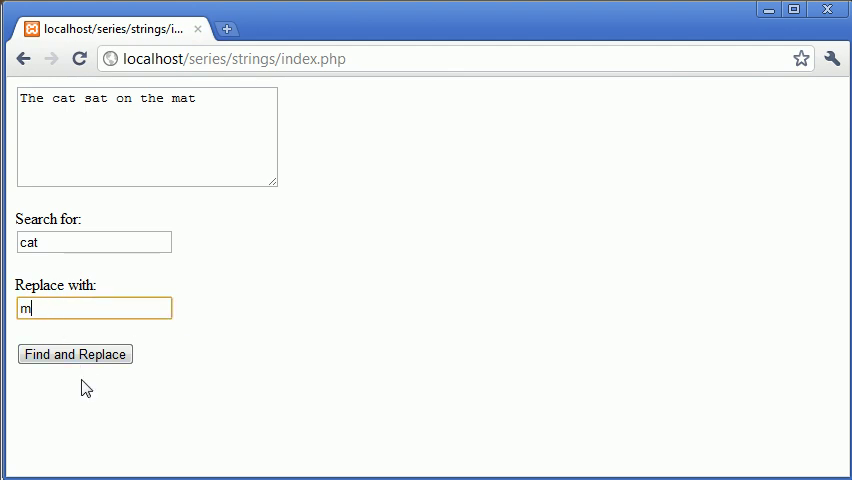
text(onkey)
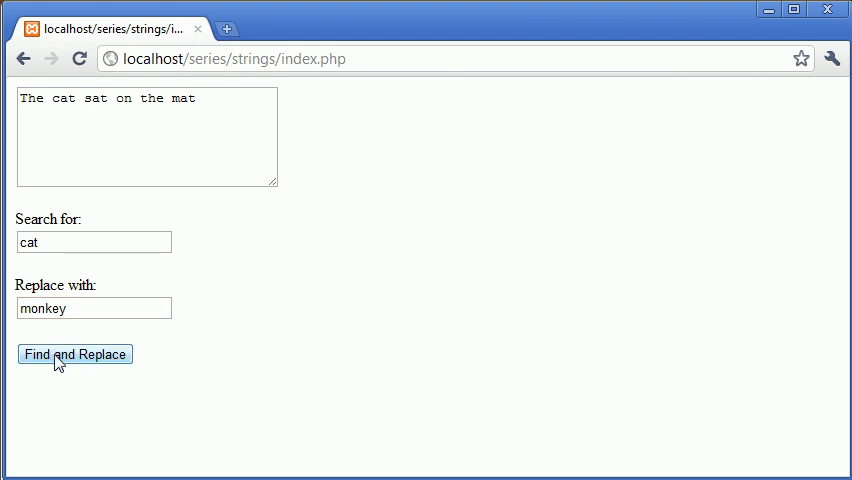
mouse_move(89, 364)
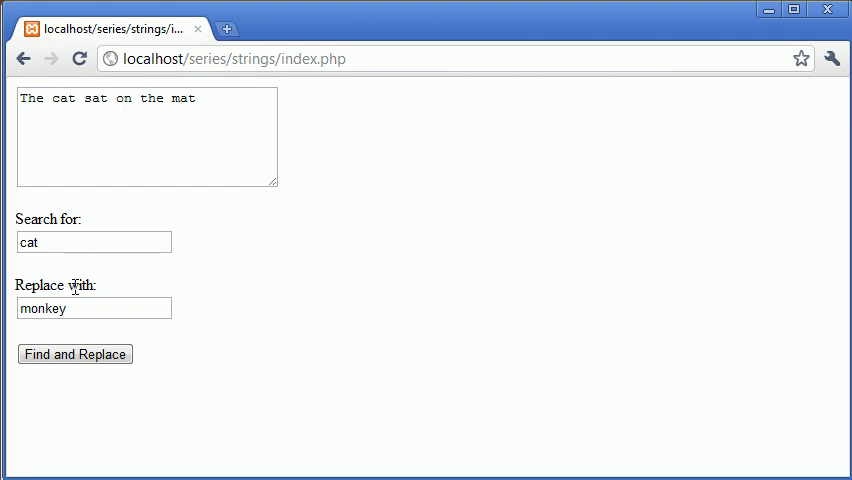
Submit the form with Find and Replace to get 'The monkey sat on the mat'.
click(75, 354)
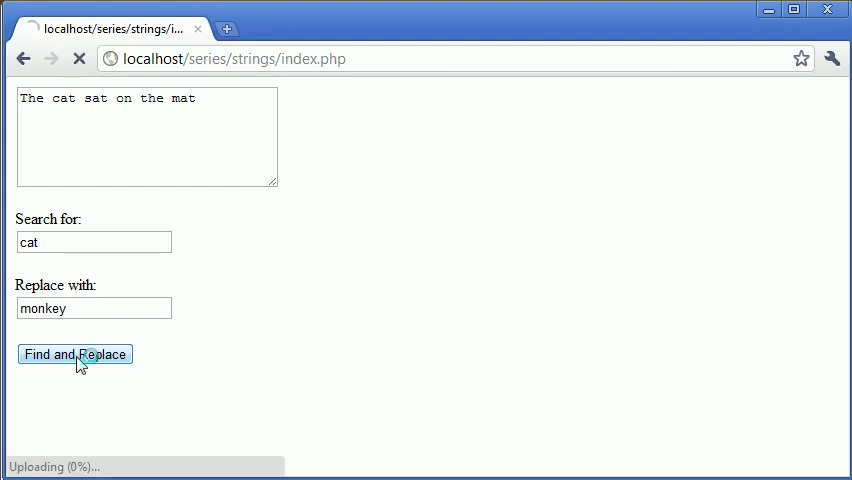
click(75, 354)
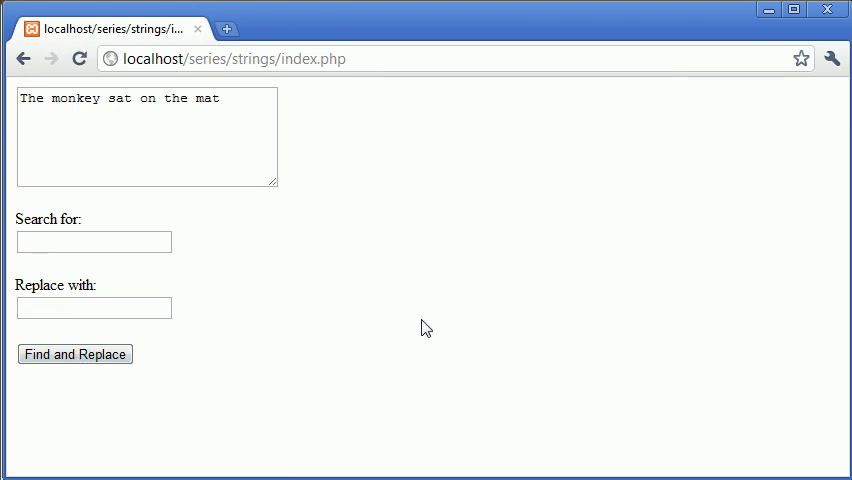
mouse_move(351, 146)
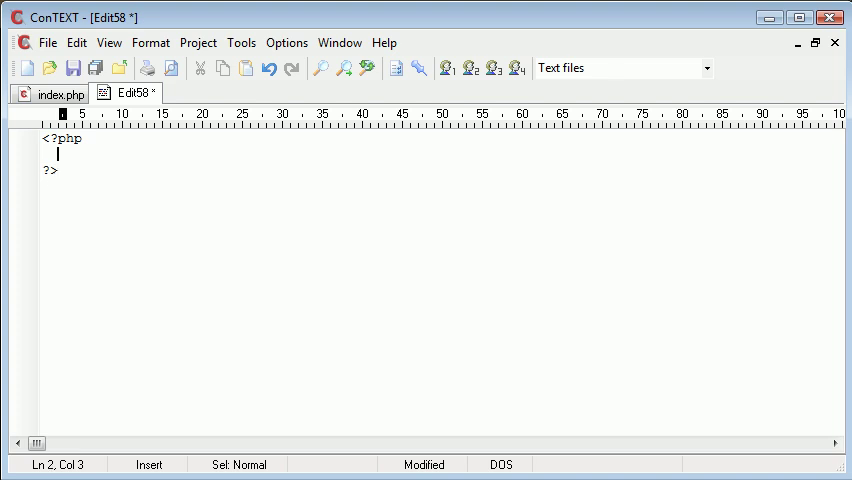
Add a blank line and type str_replace($string, $search, $replace); between the PHP tags.
key(Return)
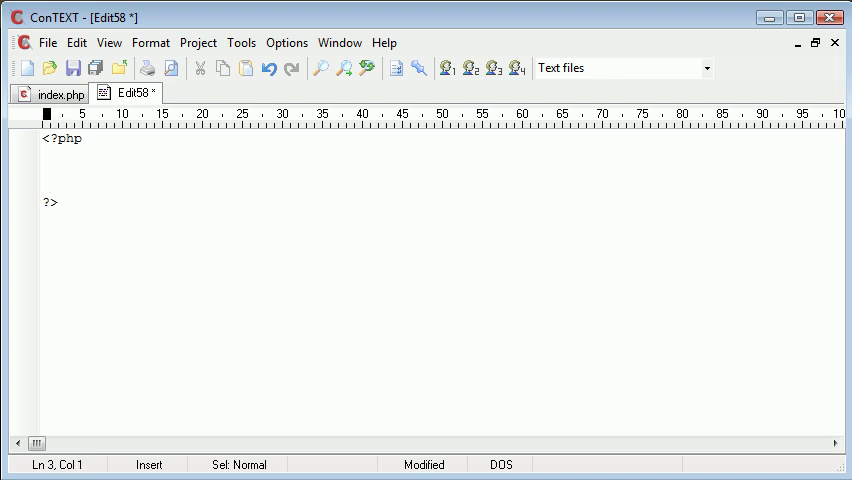
text(str_replace)
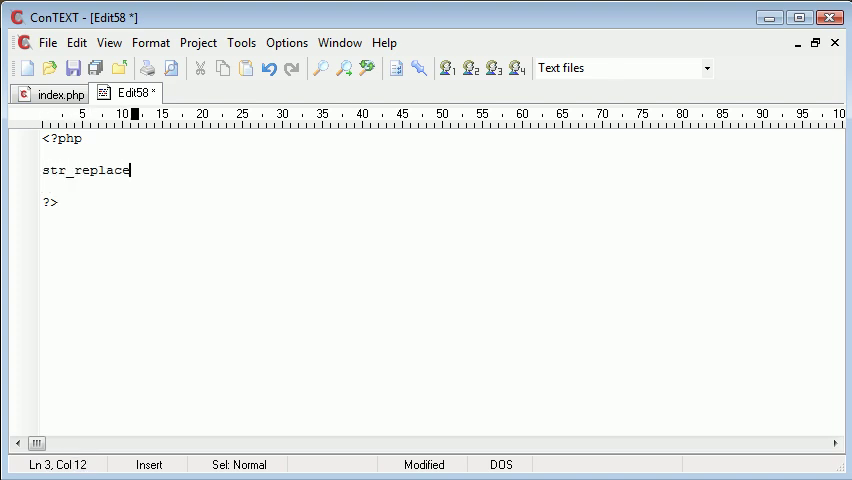
text(($);)
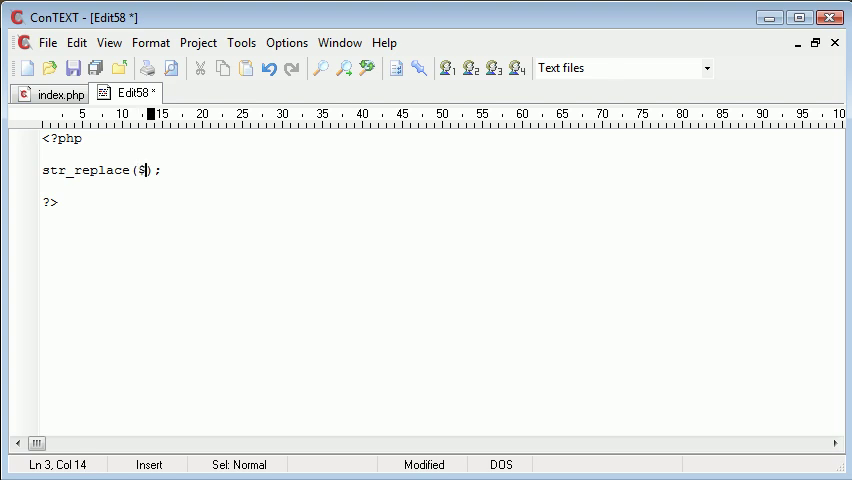
text(tring, $search,)
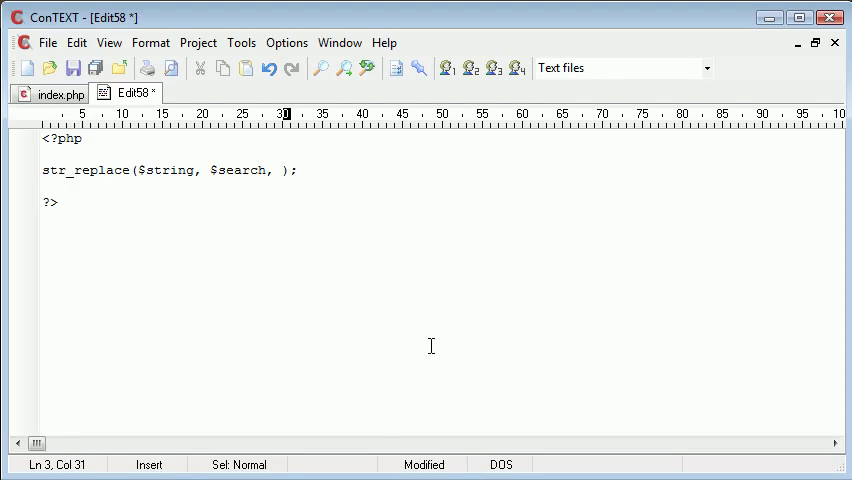
text($repal)
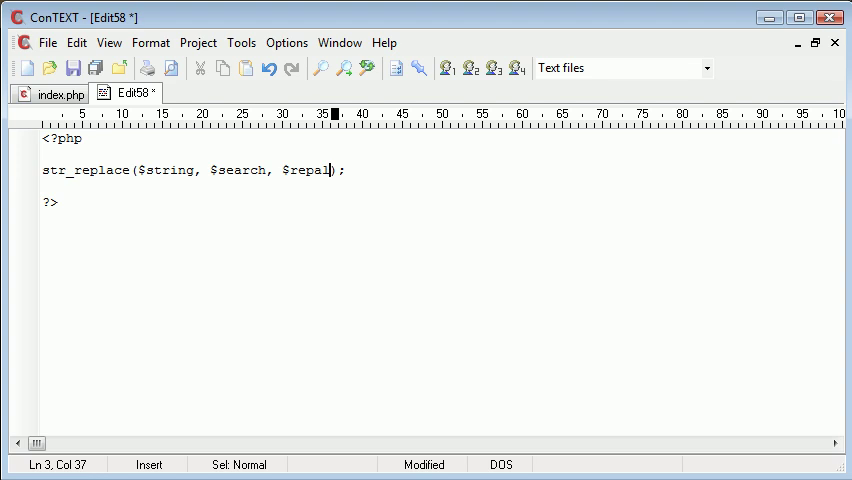
text(ce)
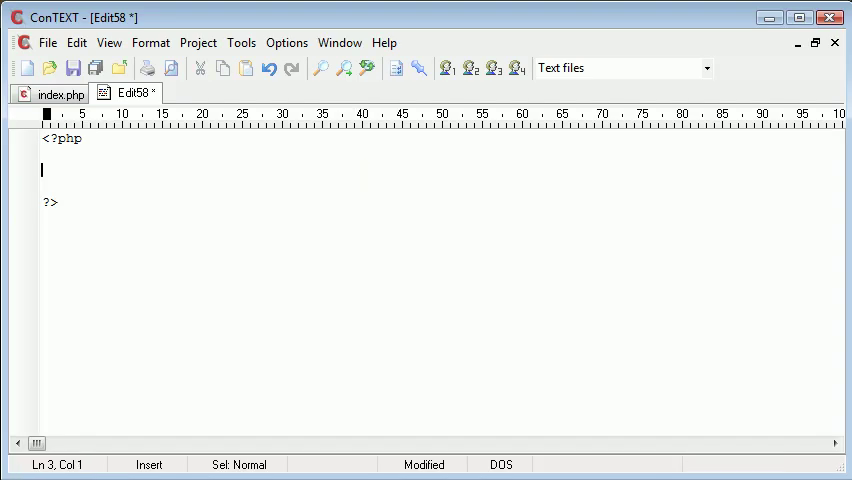
Type an empty substr_replace(); call in Edit58.
text(substr)
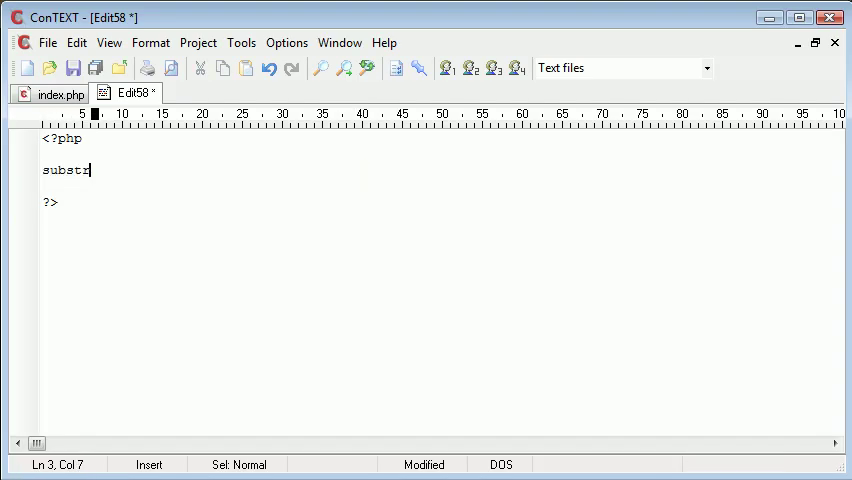
text(_repl)
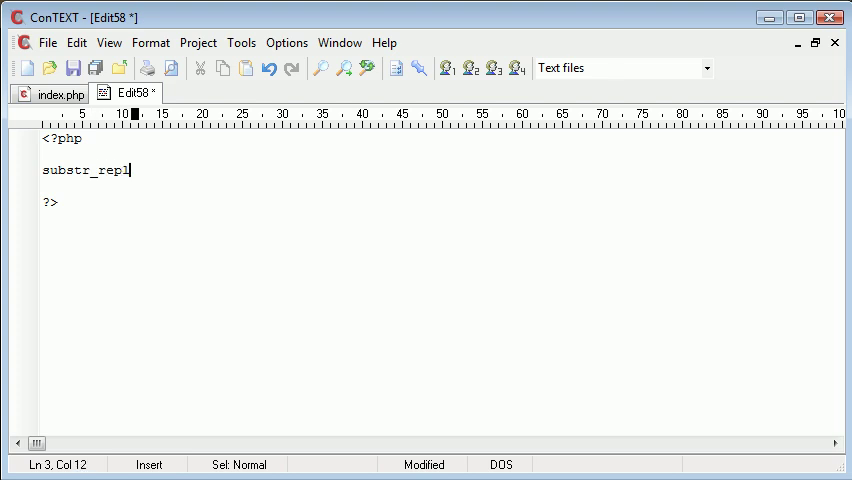
text(ace())
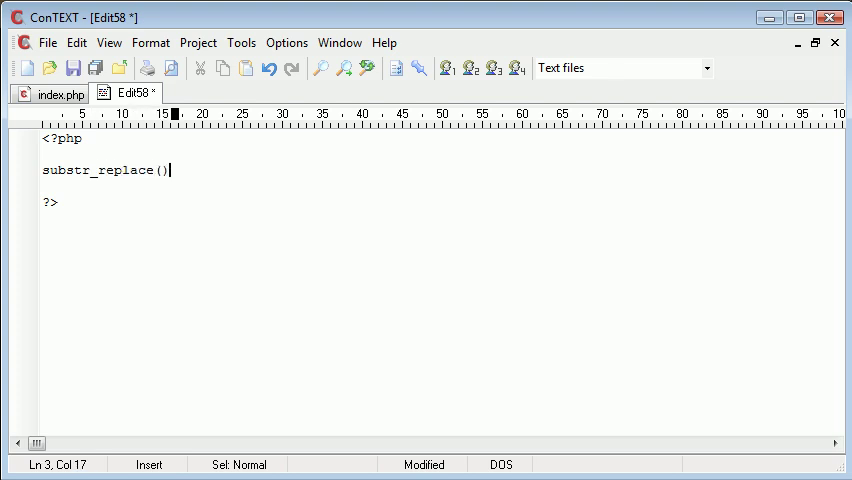
text(;)
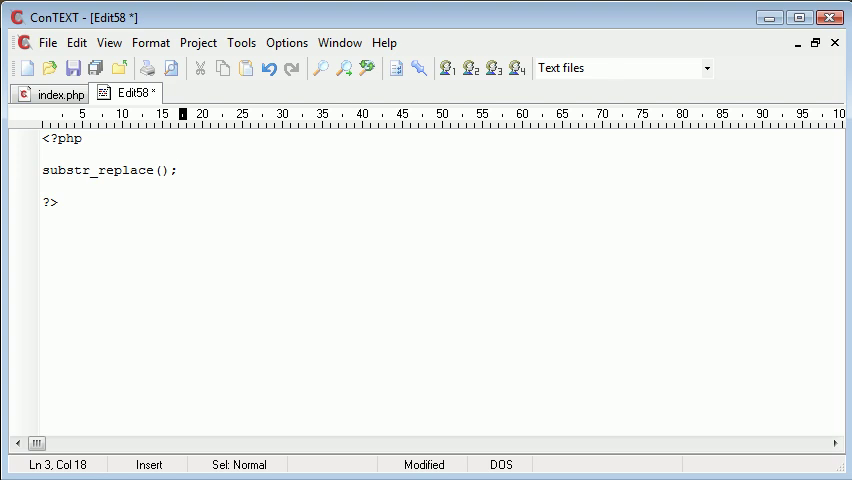
Fill the call's arguments with $string and 'monkey', followed by a comma.
click(178, 170)
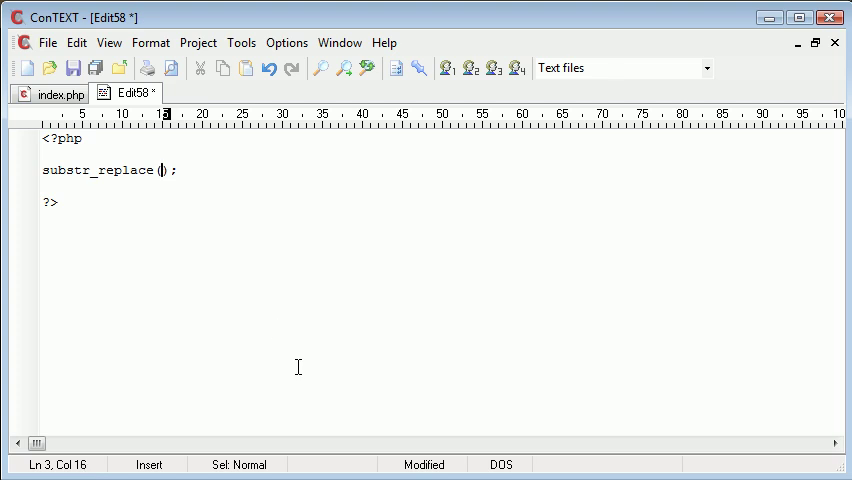
text($)
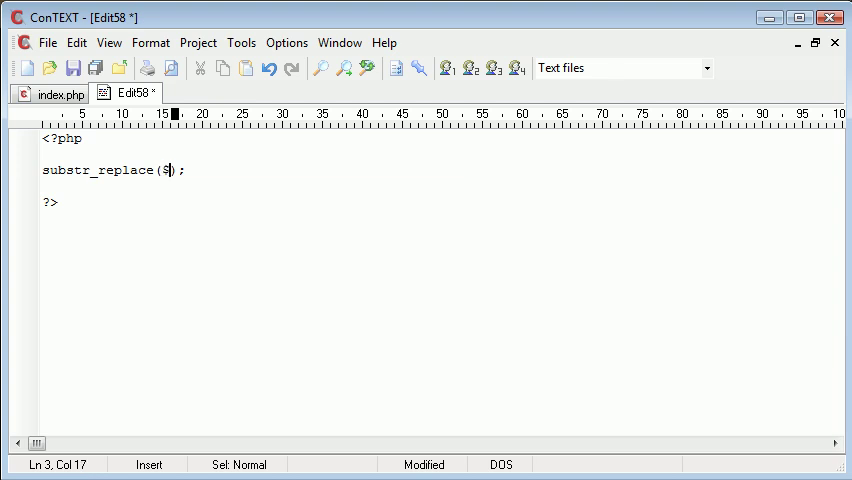
text(tring,)
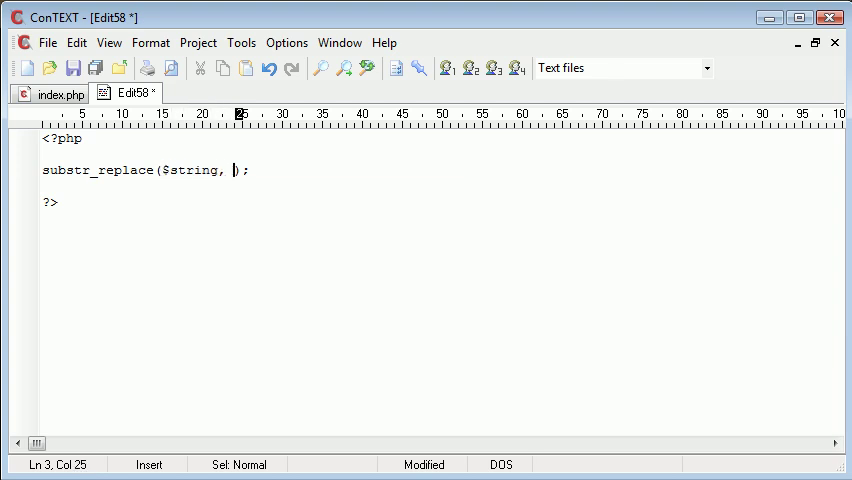
text(')
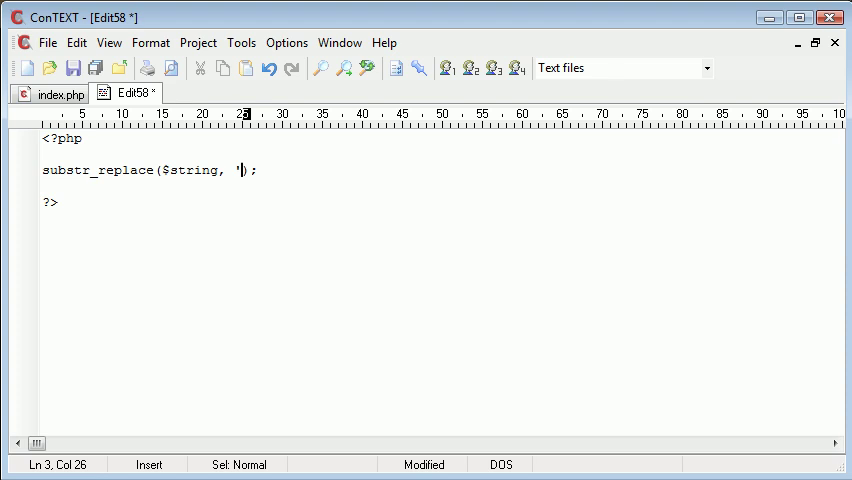
text(')
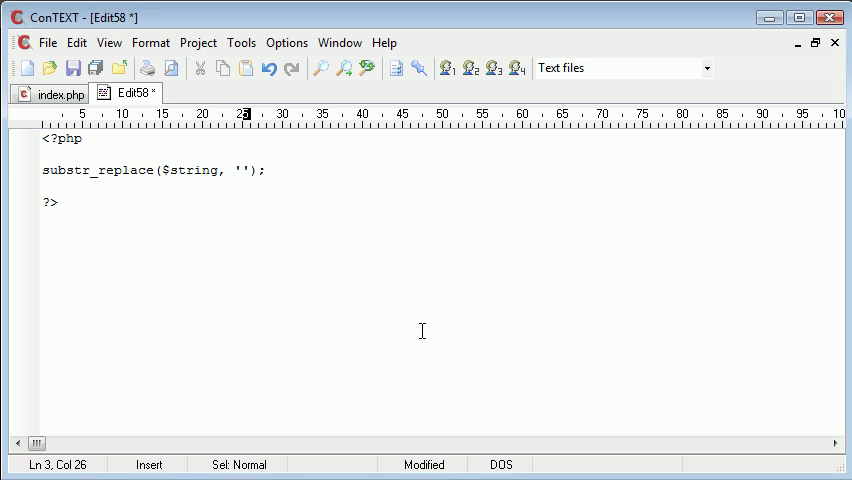
text(monkey)
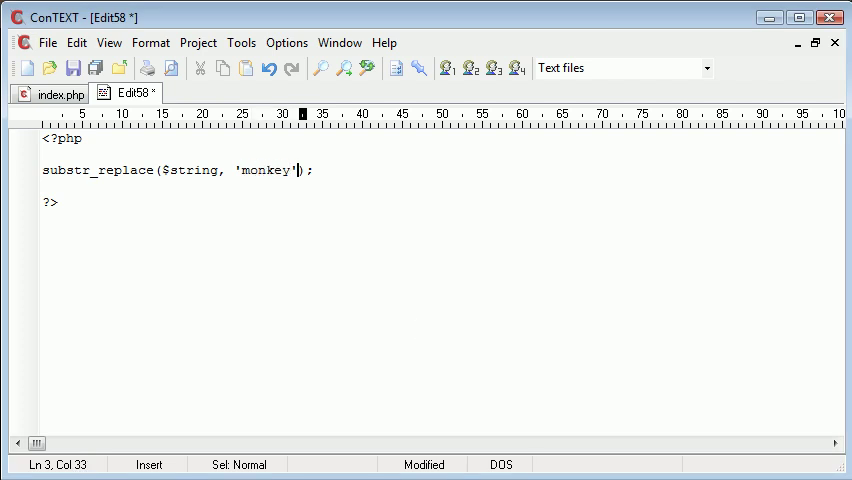
text(,)
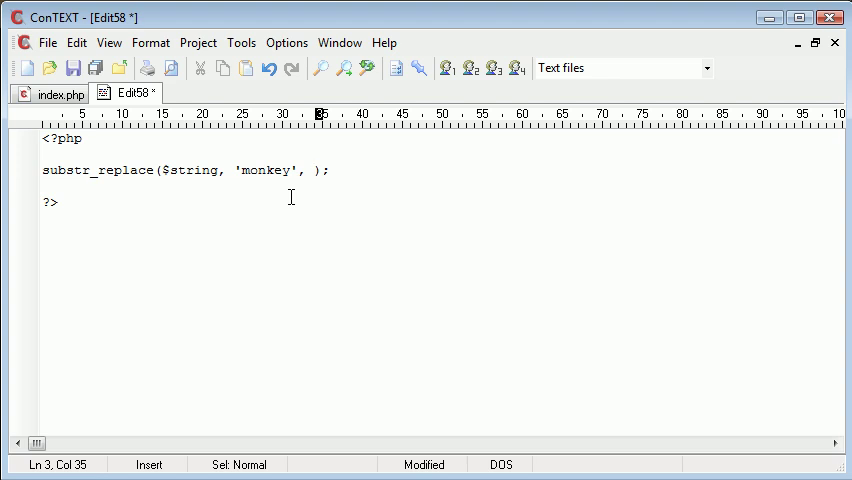
click(313, 170)
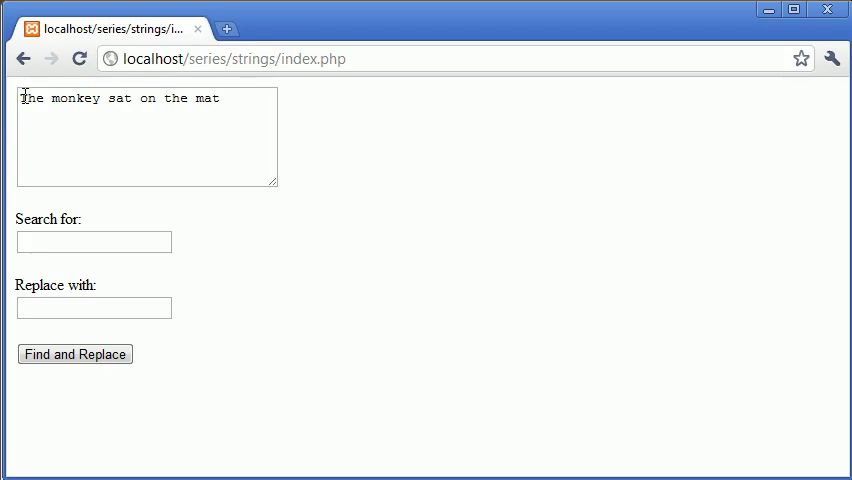
Count word characters in the Chrome sentence and enter 3 as the start position.
click(147, 137)
text(cat)
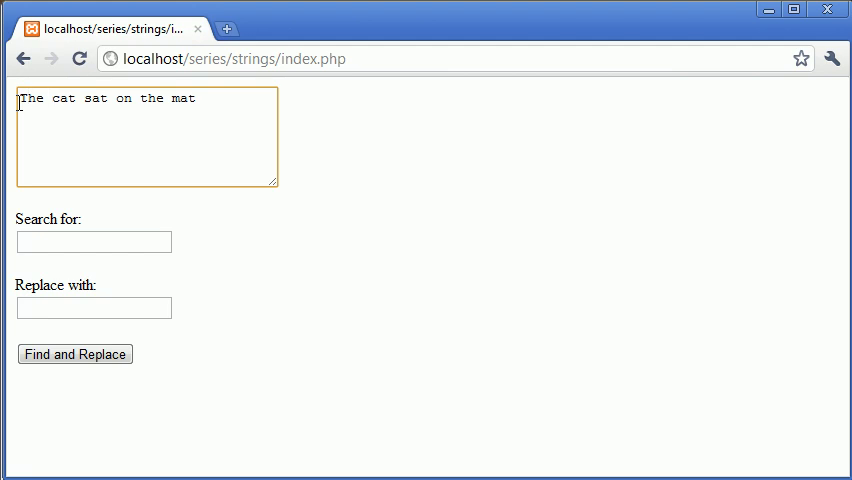
double_click(63, 98)
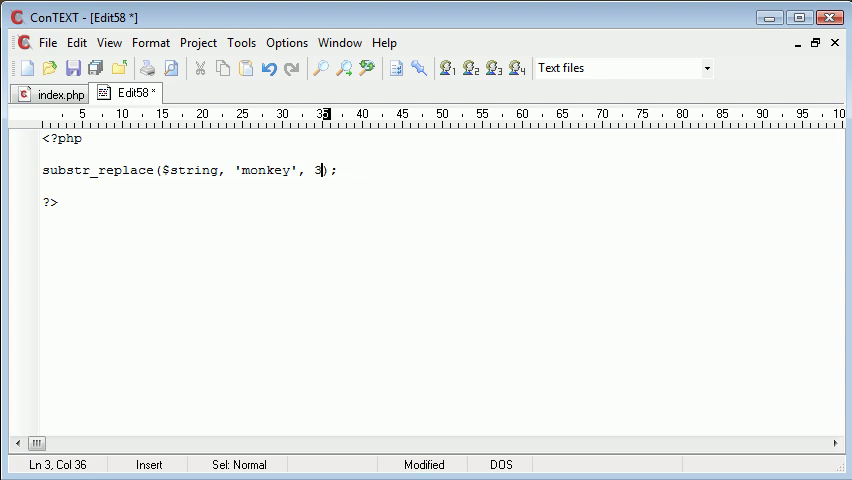
text(,)
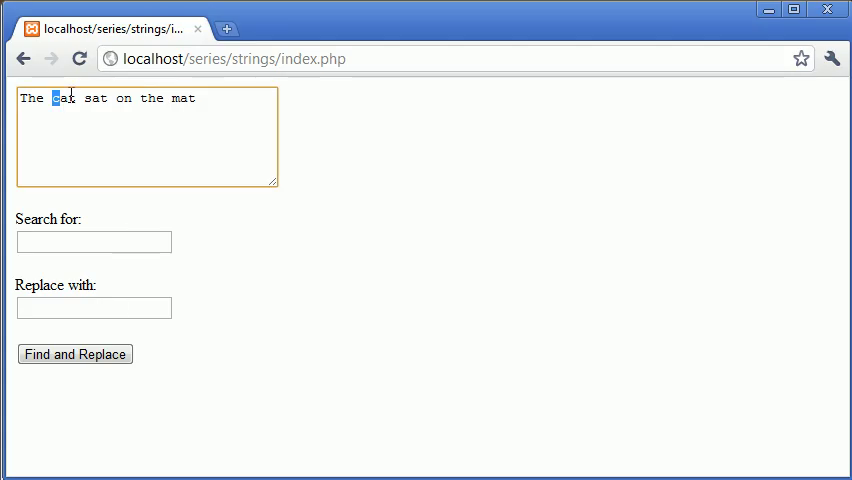
double_click(63, 98)
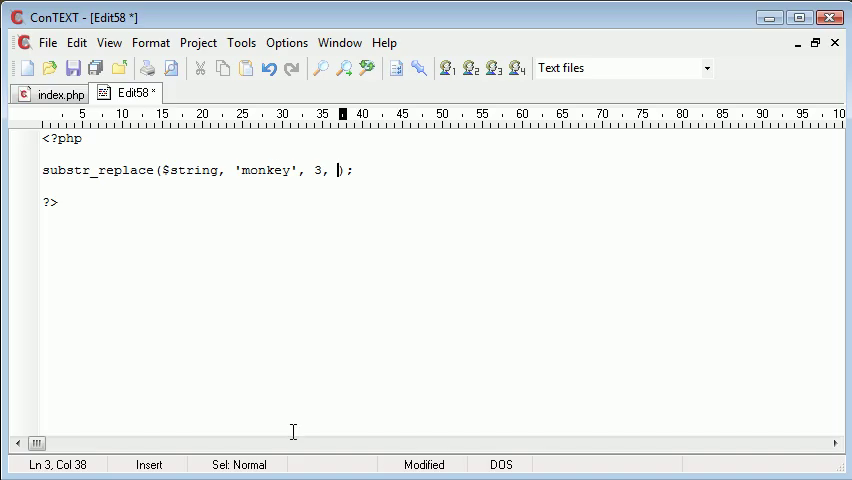
mouse_move(350, 311)
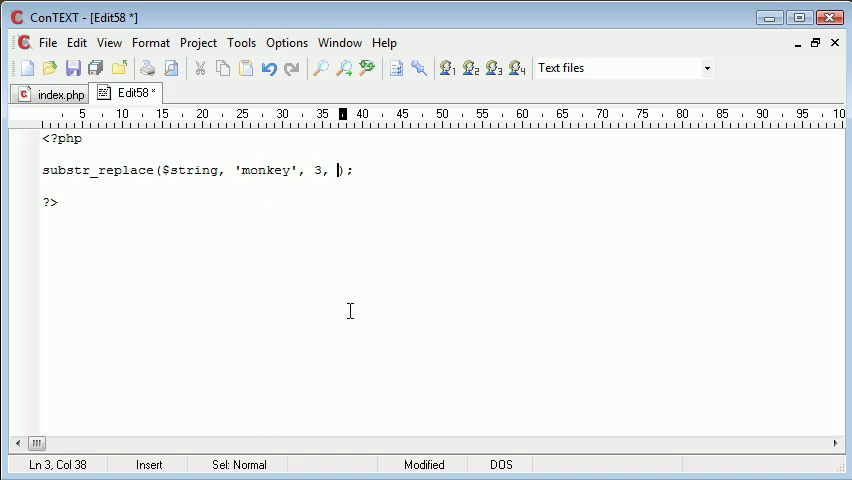
text(3)
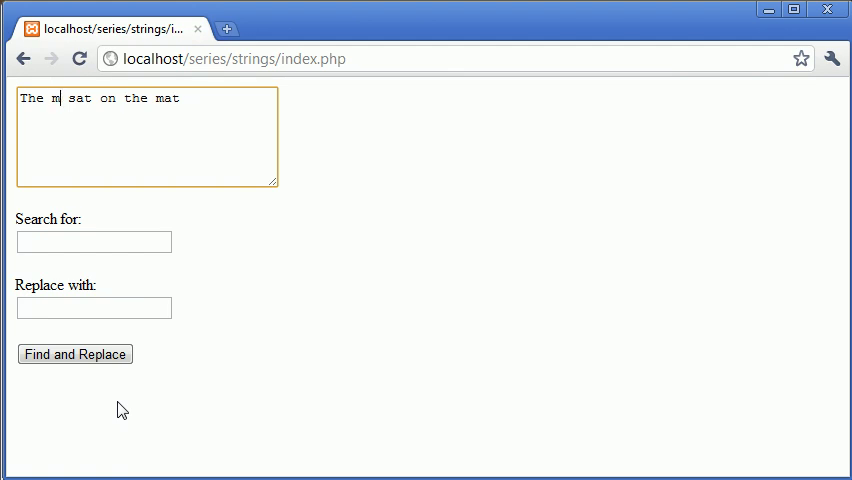
text(onkey)
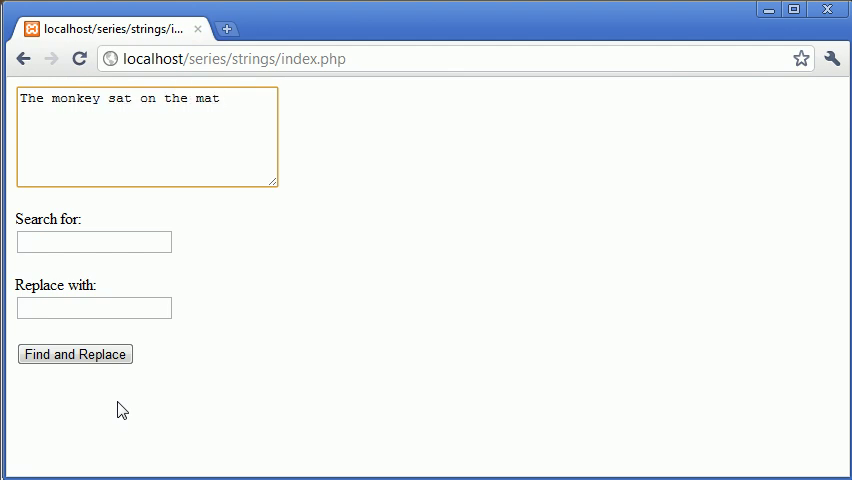
double_click(90, 98)
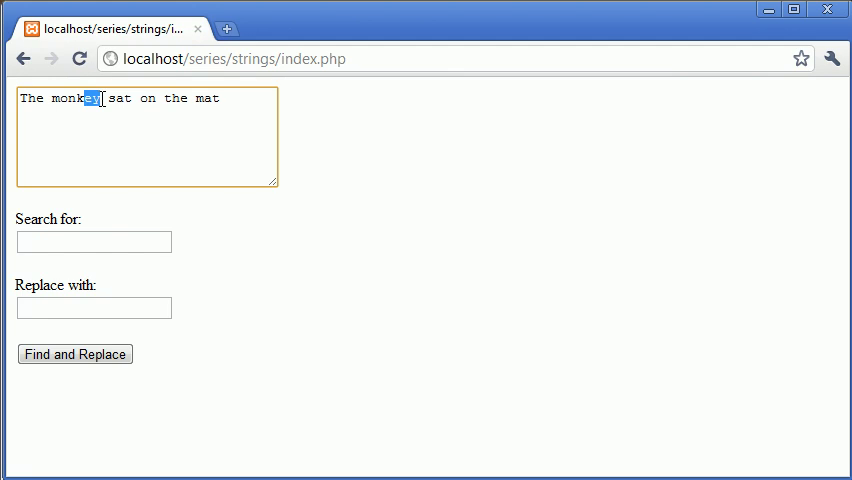
Add length 3 and rename the call to str_replace($string, 'monkey', 3, 3);.
double_click(74, 98)
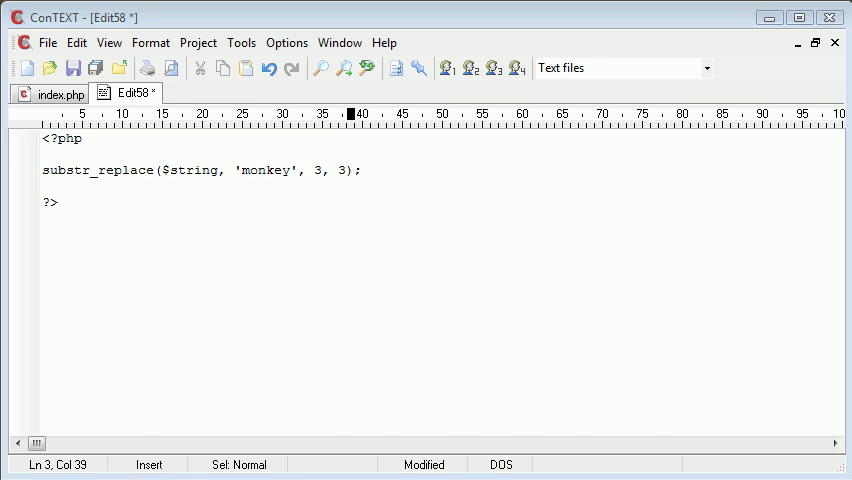
mouse_move(15, 188)
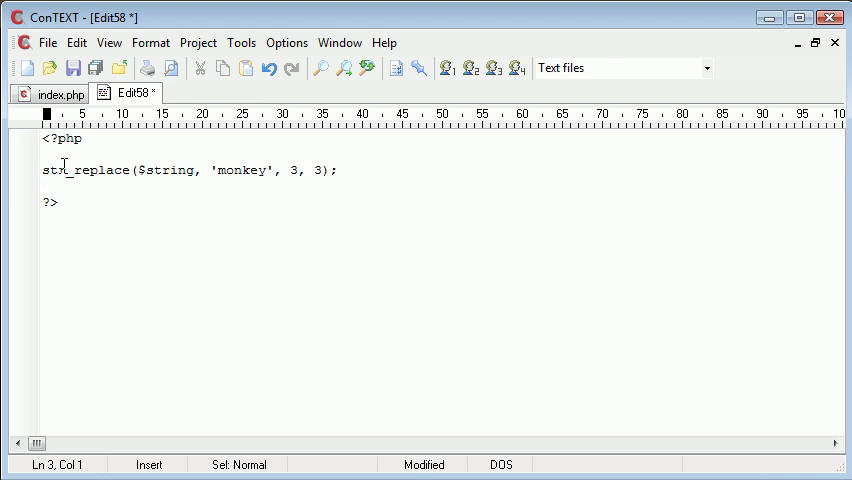
triple_click(188, 170)
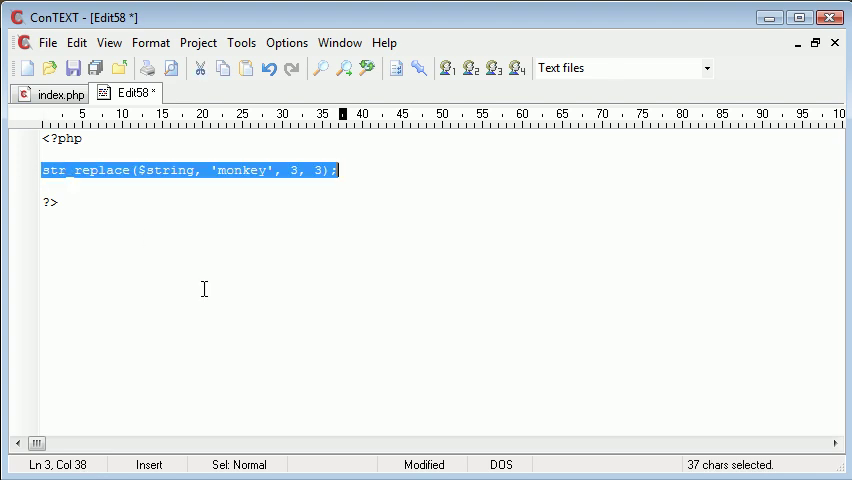
mouse_move(180, 256)
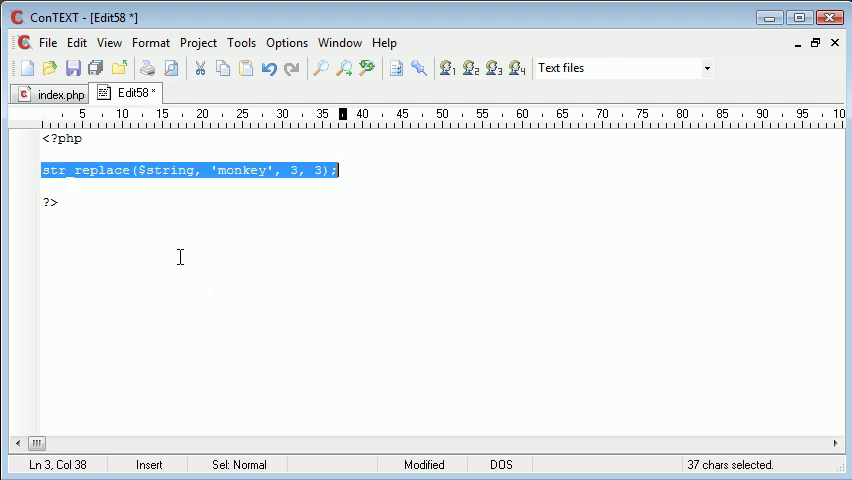
Delete the example line, then close Edit58 and answer the save warning.
click(40, 169)
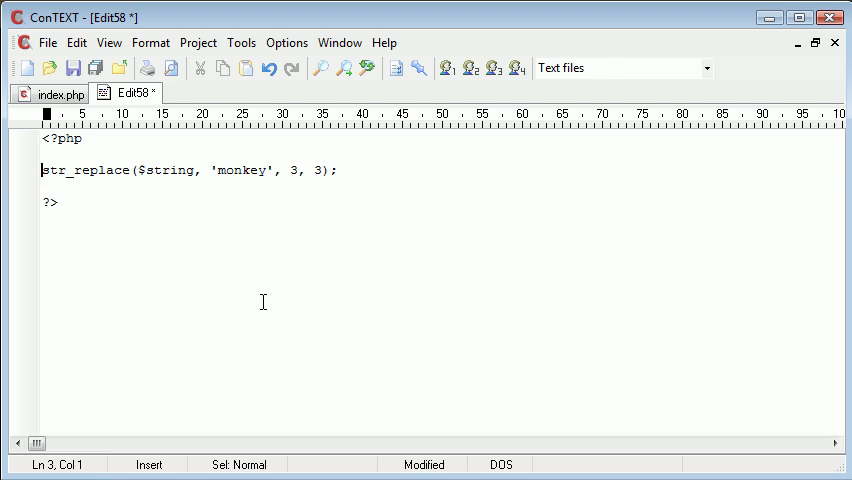
text(sub)
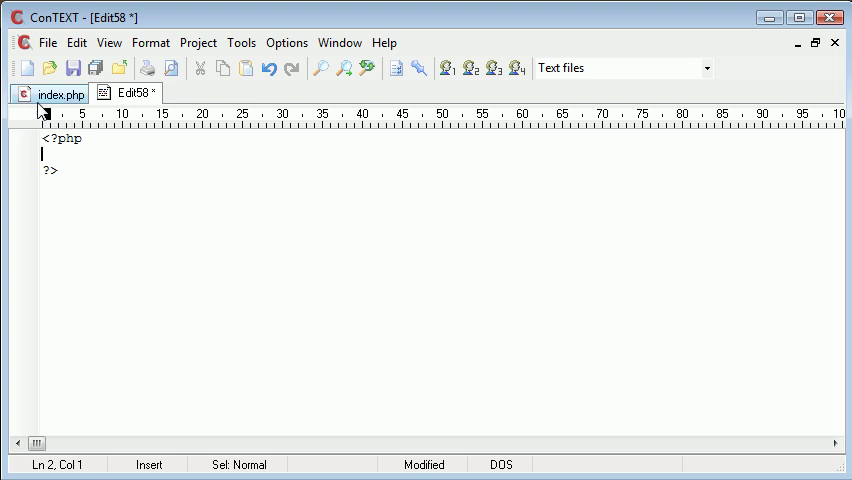
click(156, 92)
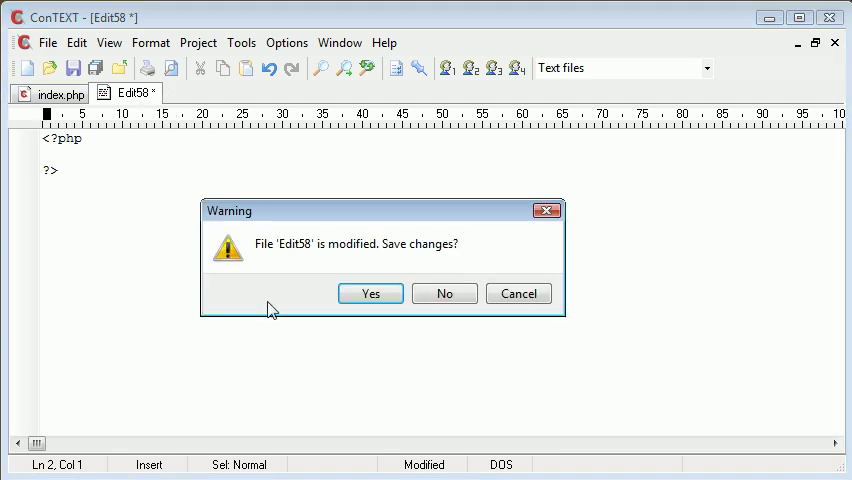
click(444, 293)
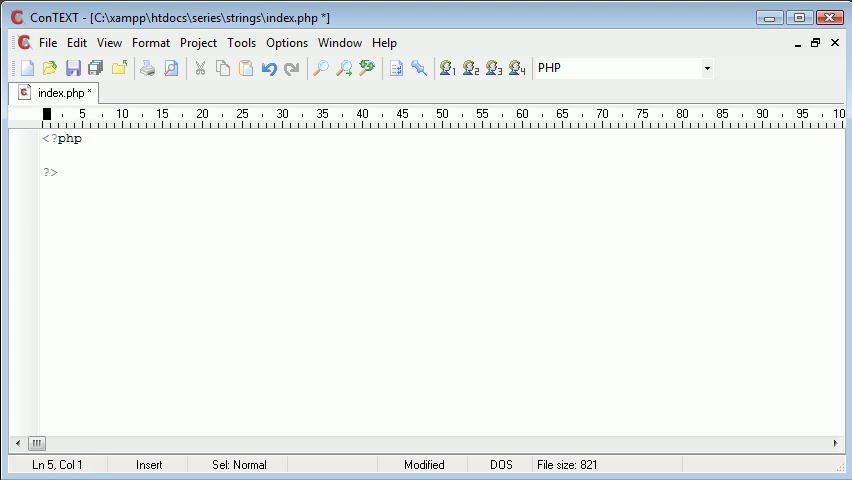
Type <form action="index.php" method="POST"> below the closing ?> tag.
text(<form ac)
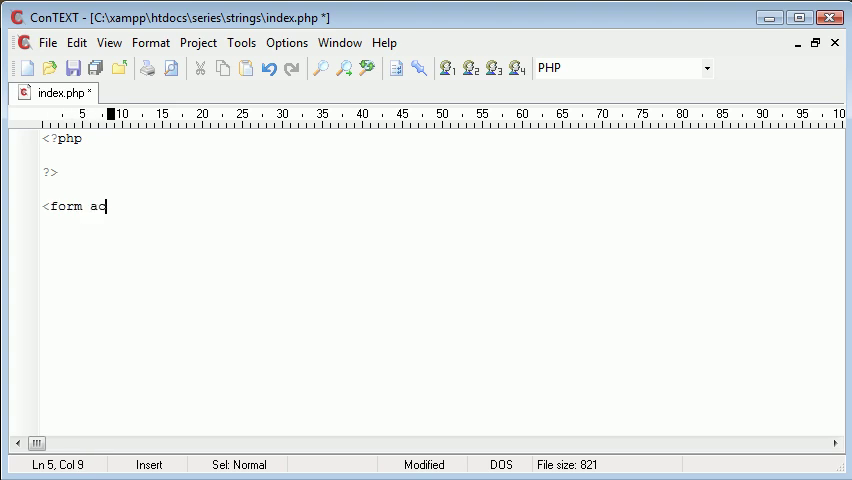
text(tion="">)
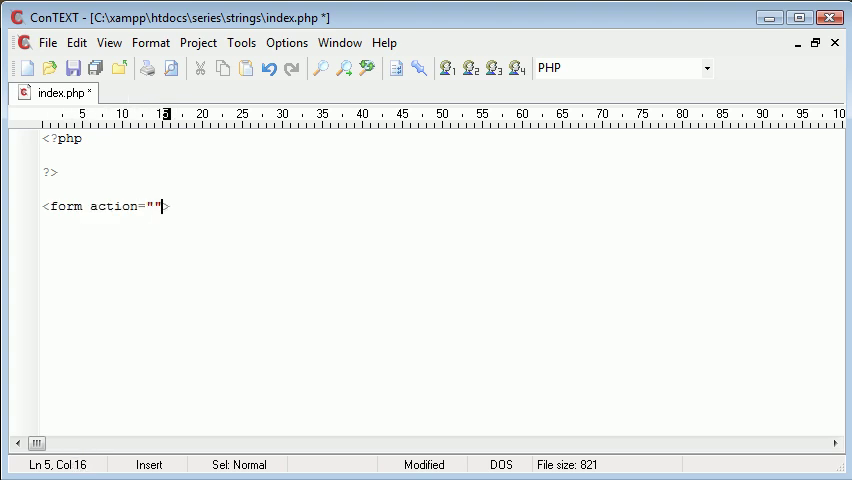
text(method="")
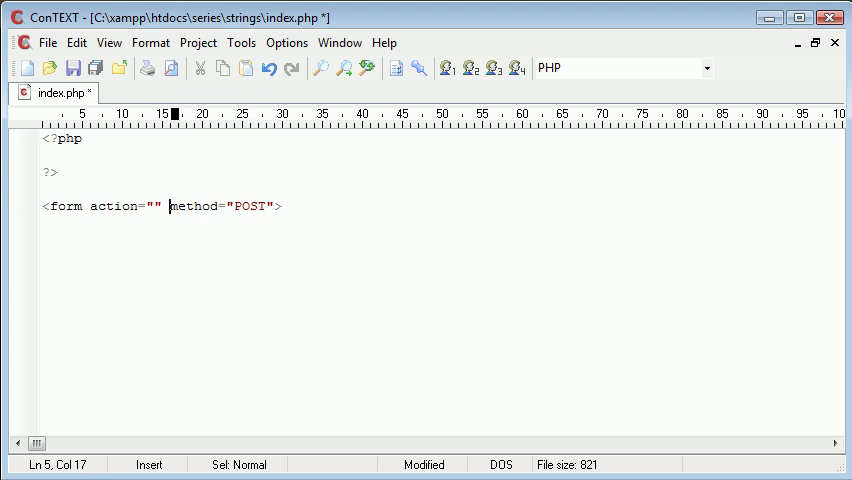
text(index.php)
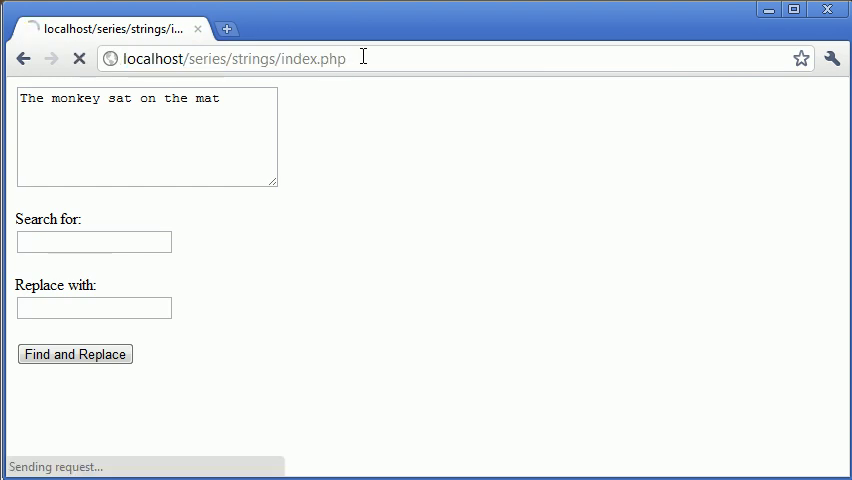
Reload localhost/series/strings/index.php in Chrome.
click(75, 354)
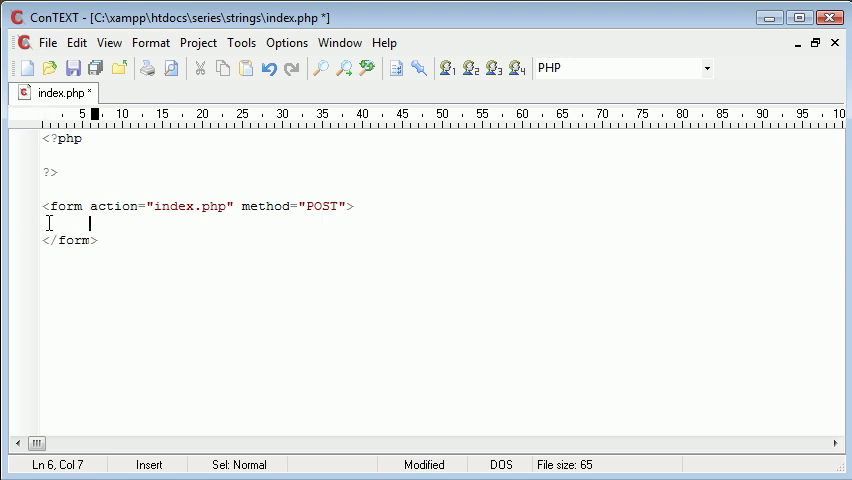
Add a textarea named 'text' with rows="6" cols="30", followed by a <br>.
text(<textare)
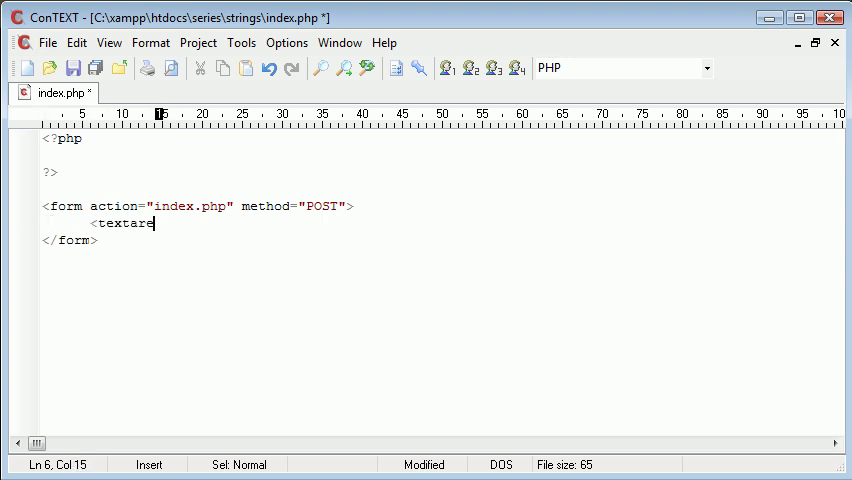
text(></tex)
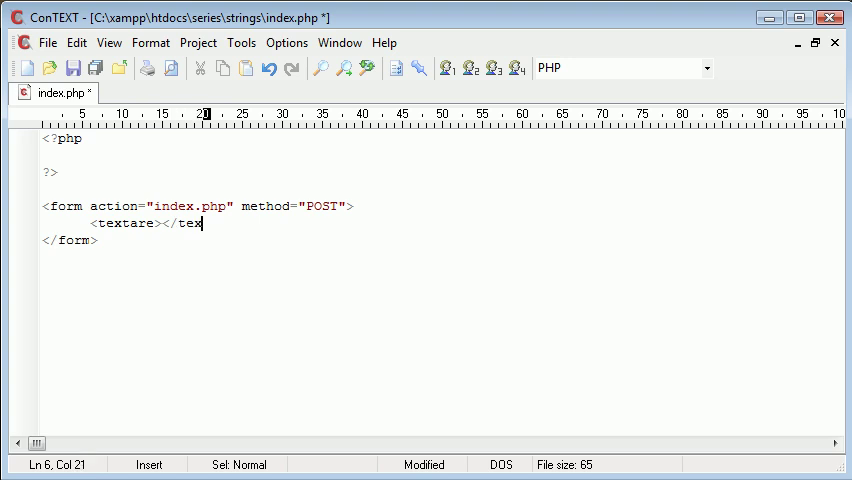
text(area>)
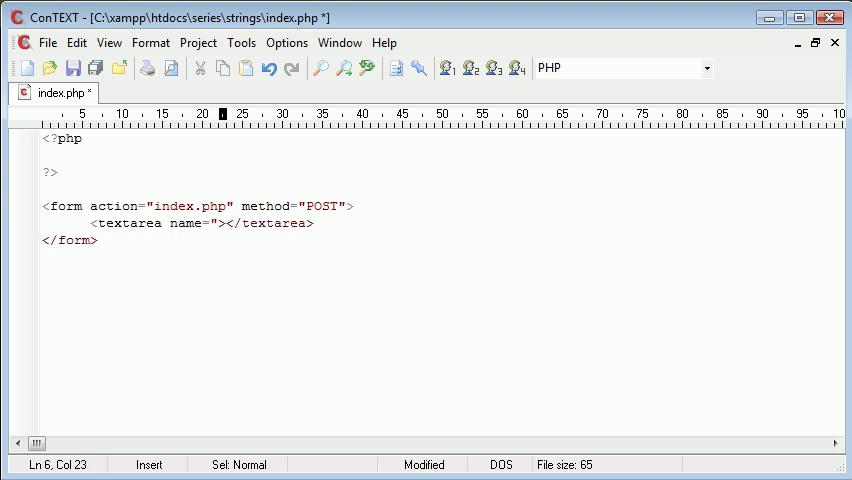
text(text")
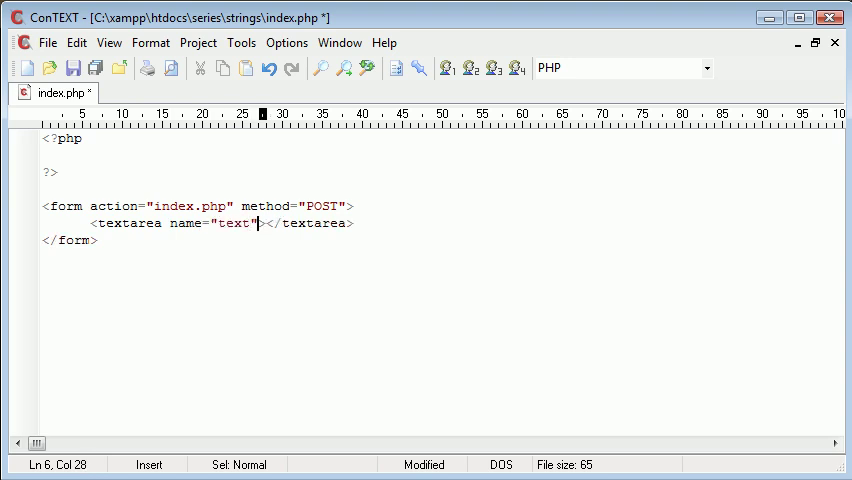
text(rows="" co)
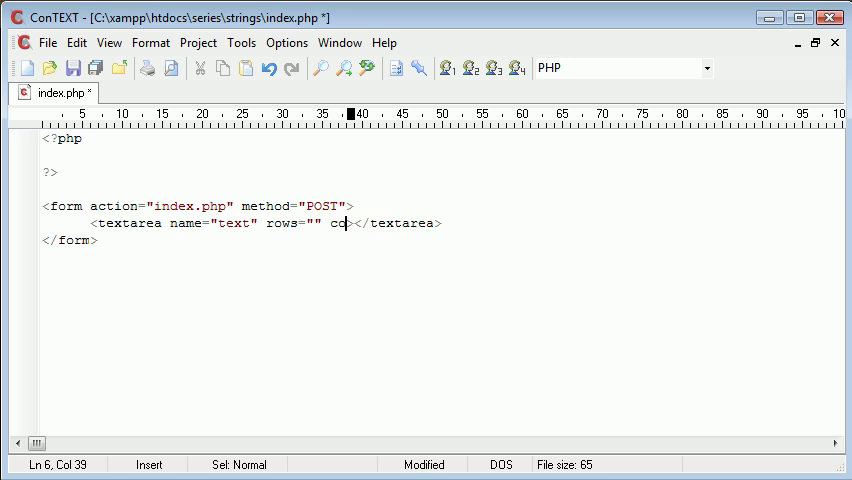
text(ls="")
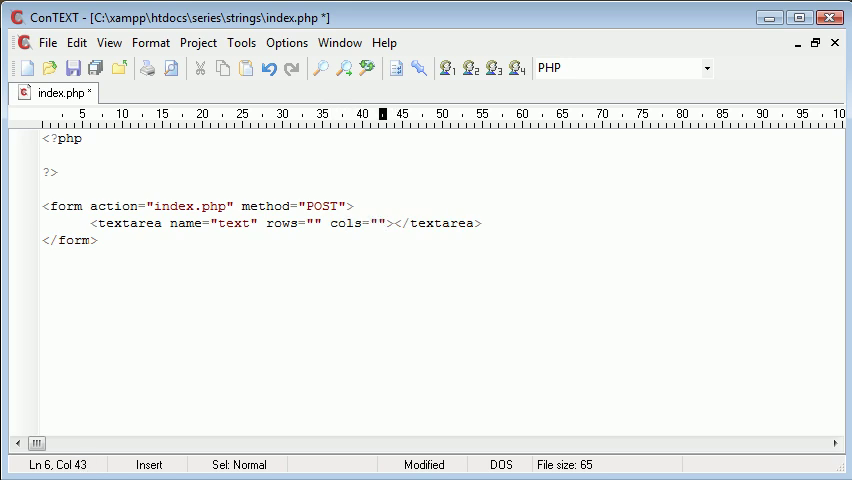
text(30)
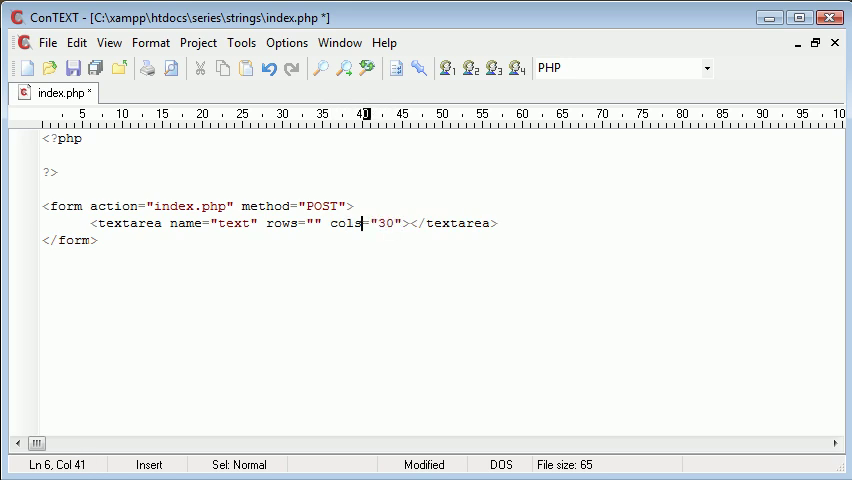
text(6)
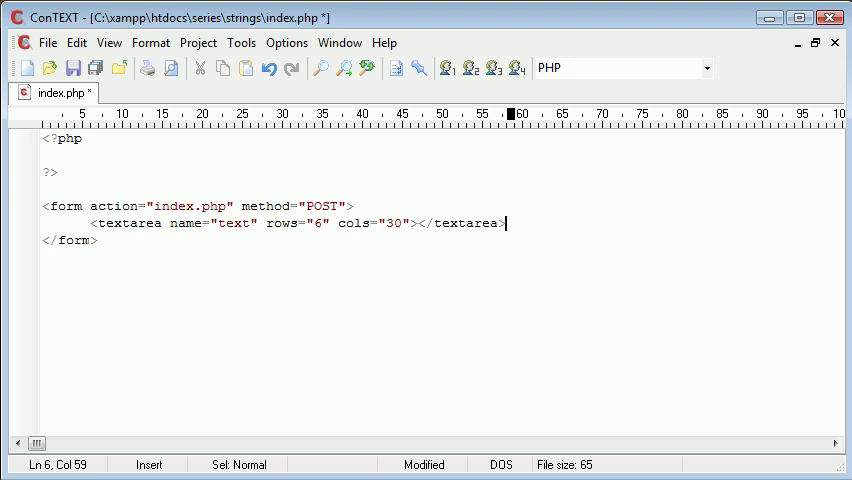
text(<br><br>)
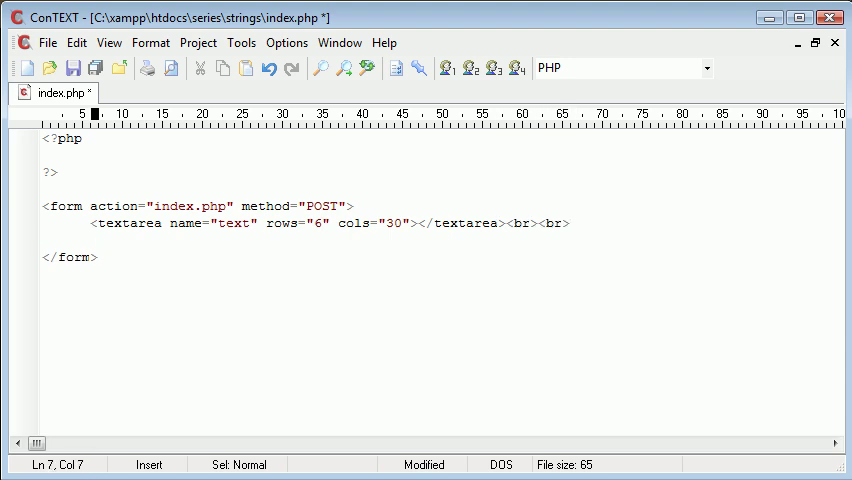
Add a 'Search for:' label and a text input named searchfor, followed by line breaks.
text(Sear)
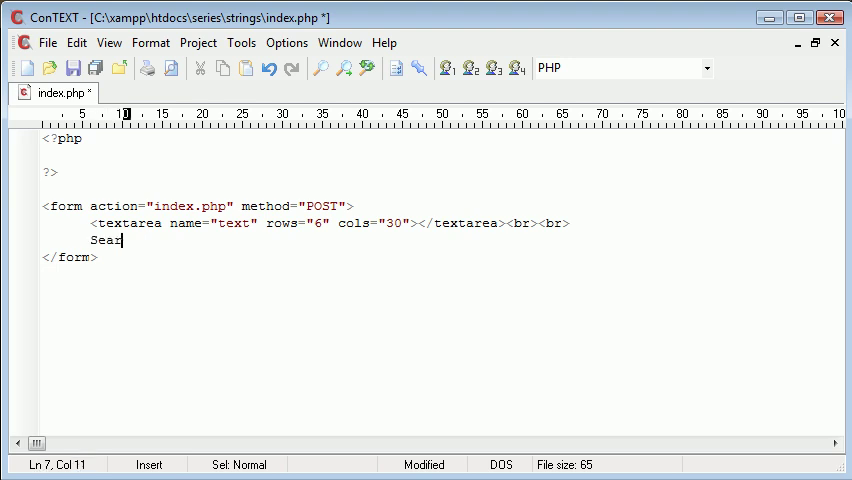
text(rch for:<br>)
text(<input ty)
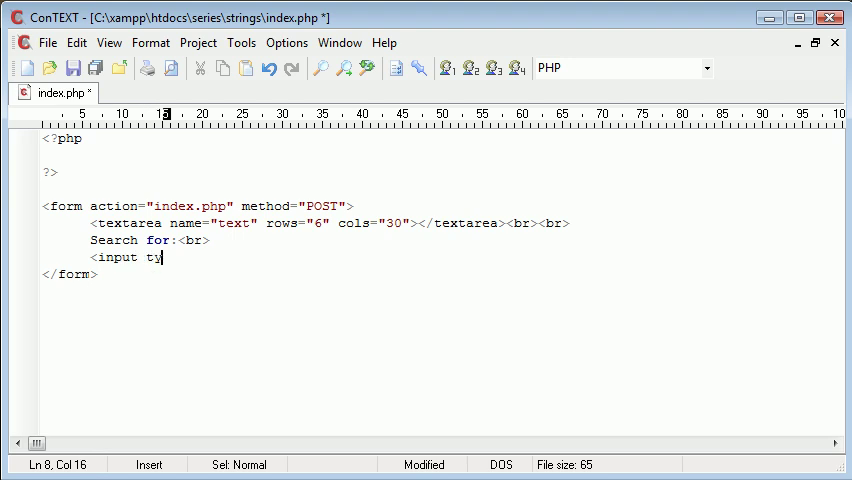
text(pe="te">)
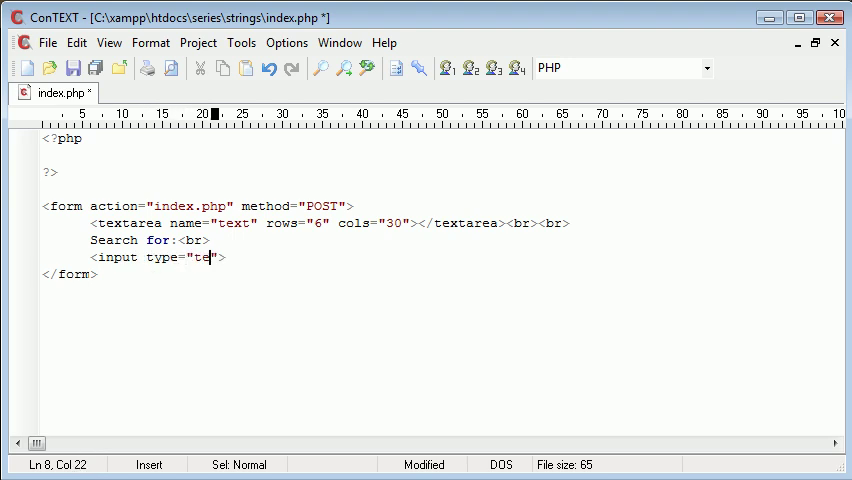
text(xt)
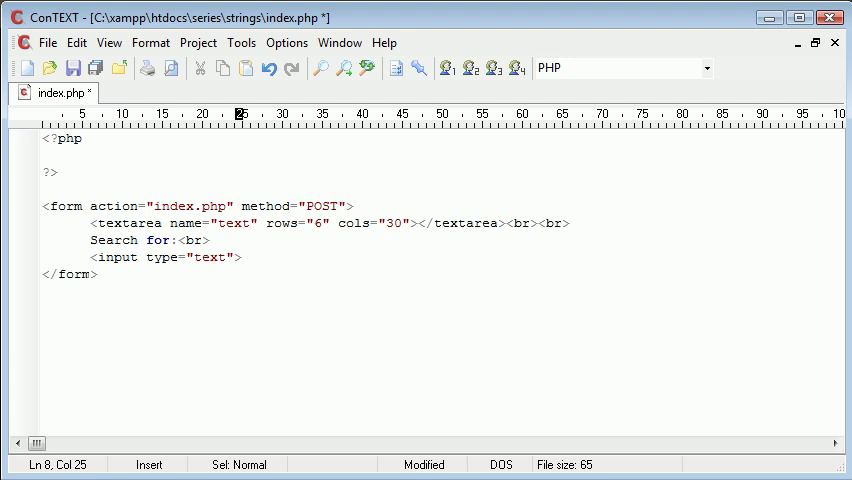
text(name=)
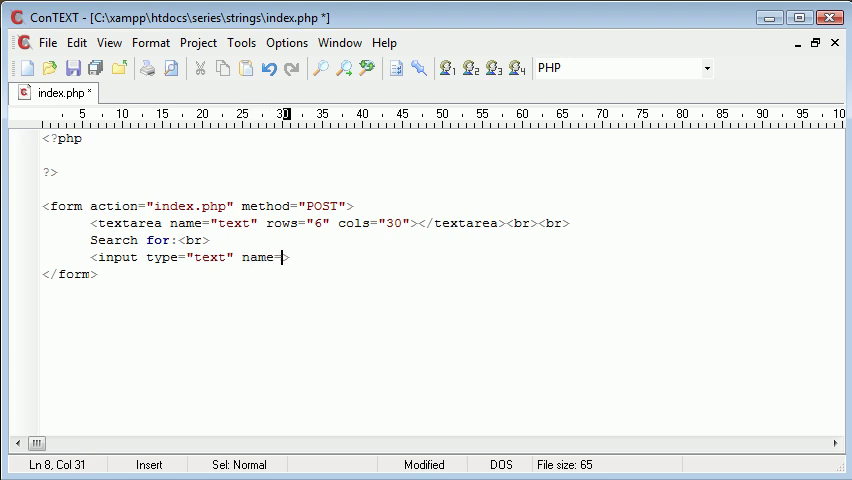
text("searchfor")
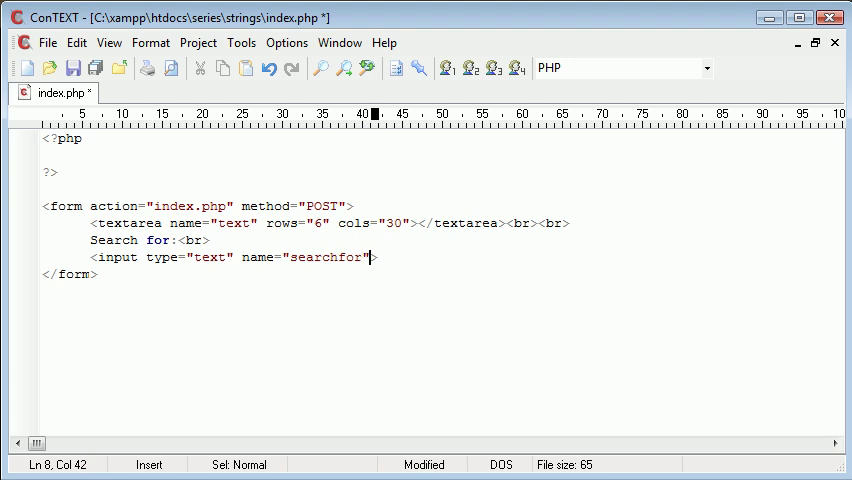
text(<br><br>)
text(Repla)
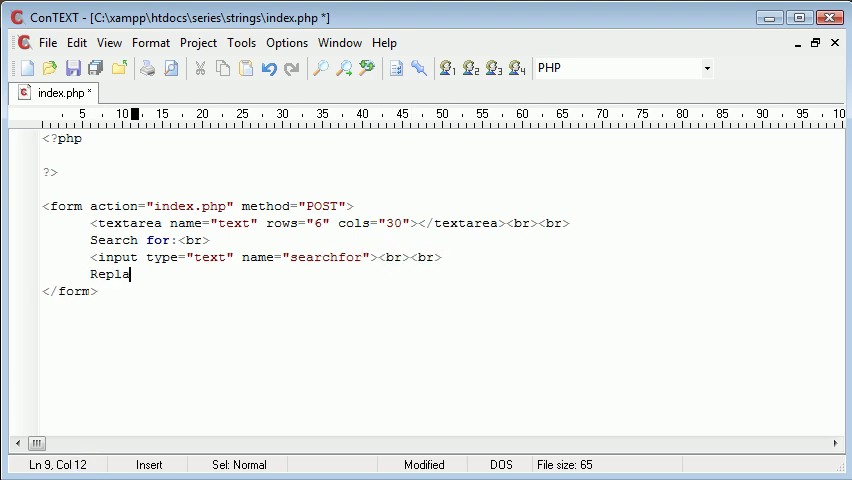
Add a 'Replace with:' label and a text input named replacewith, followed by line breaks.
text(ce with:<br>)
text(<inp)
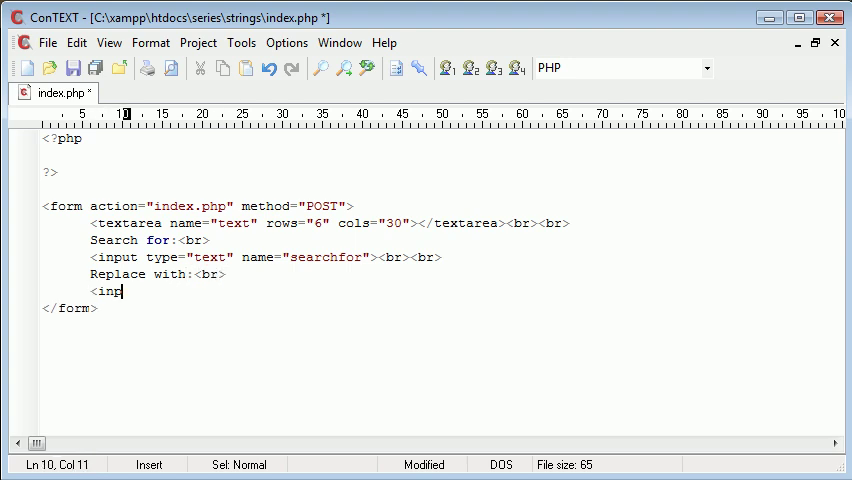
text(ut t)
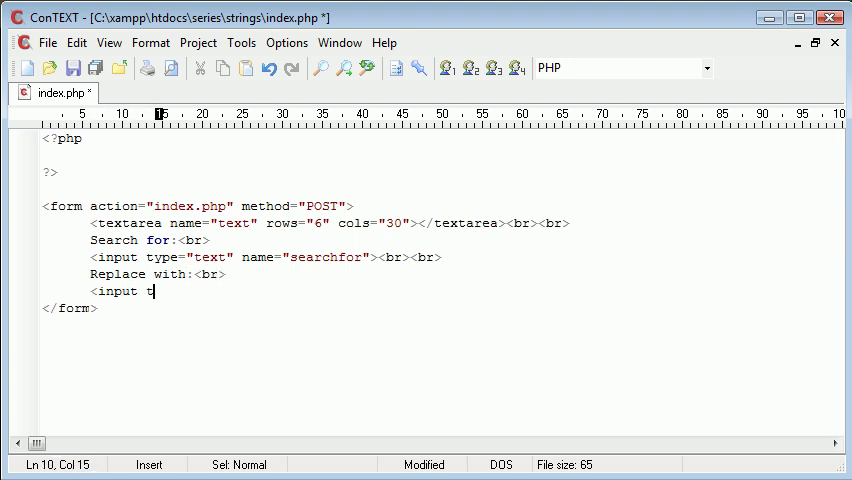
text(ype="">)
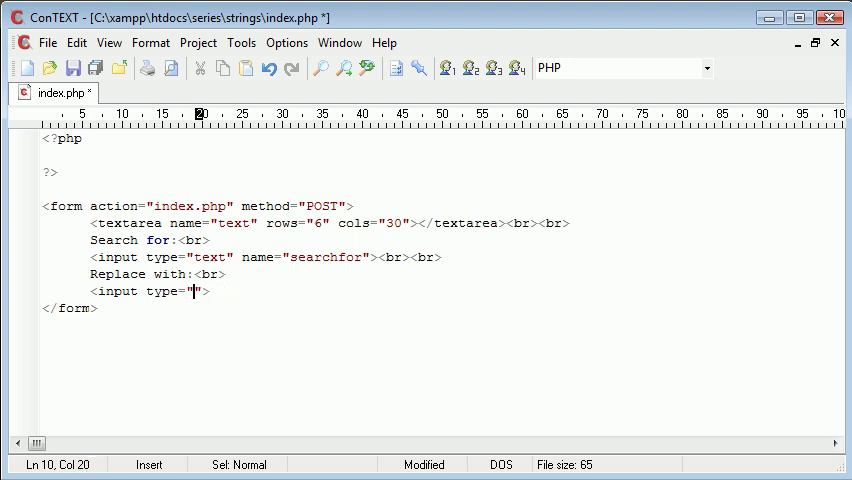
text(text" name="replace)
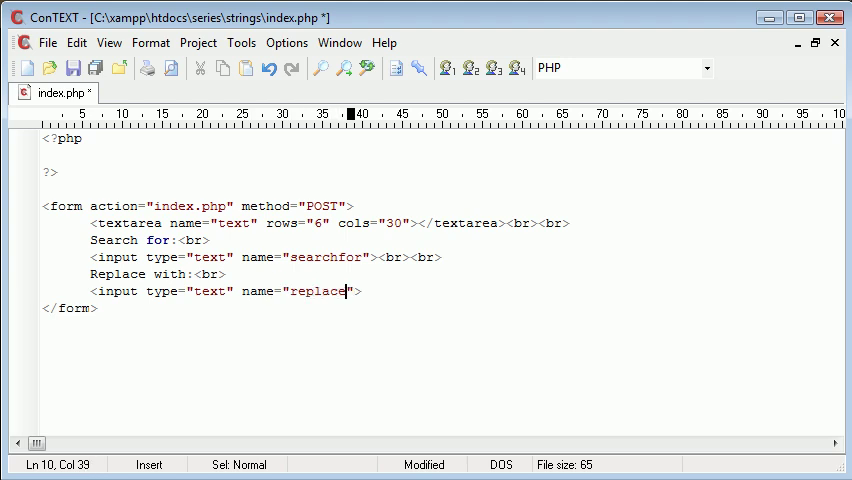
text(with"><br>)
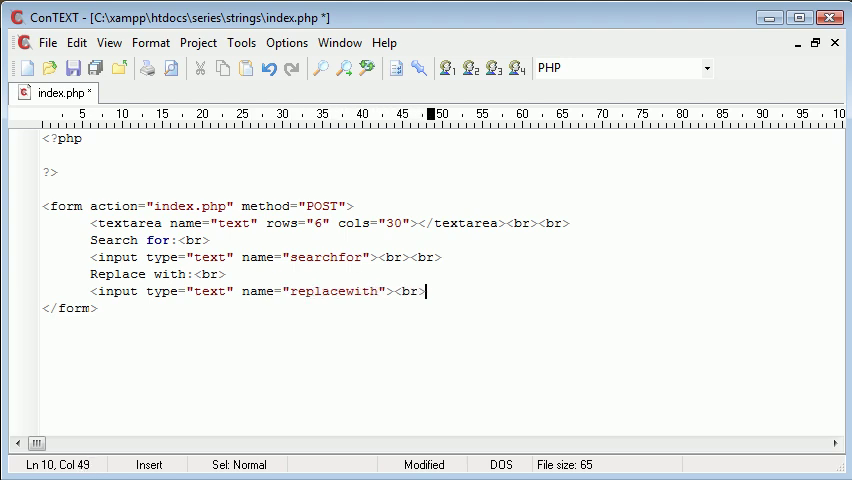
text(<br>)
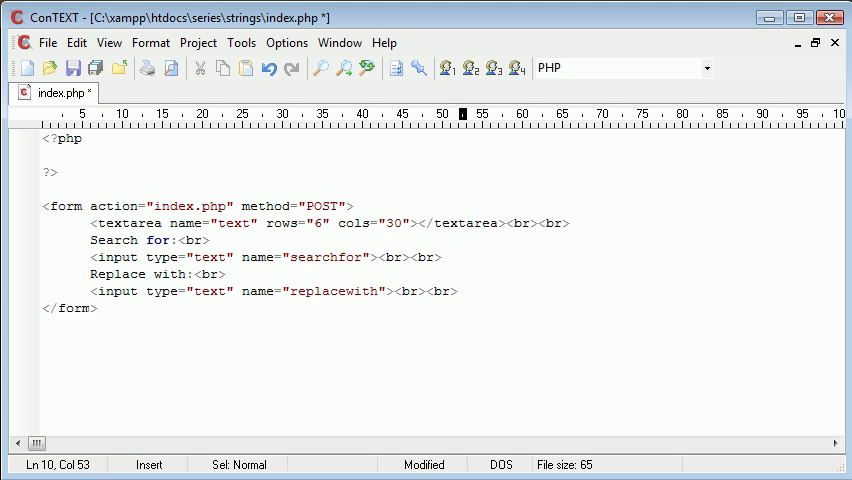
Add a submit input with the value 'Find and Replace'.
text(<input type="submit">)
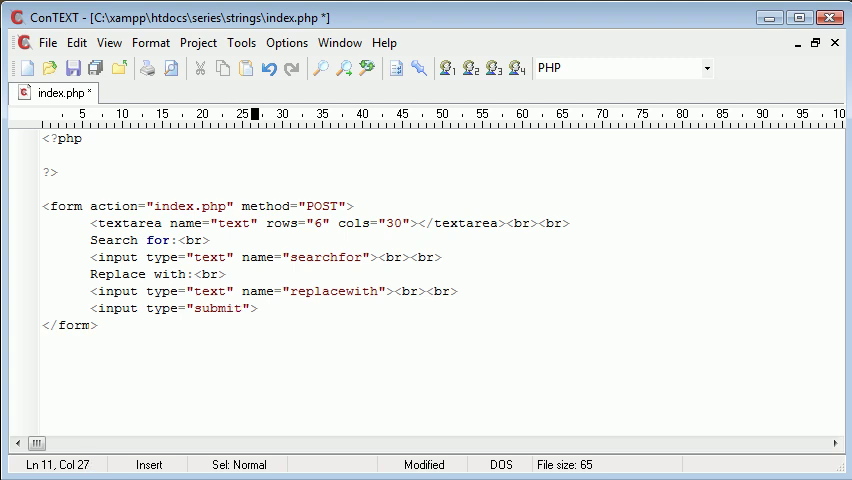
text(value="")
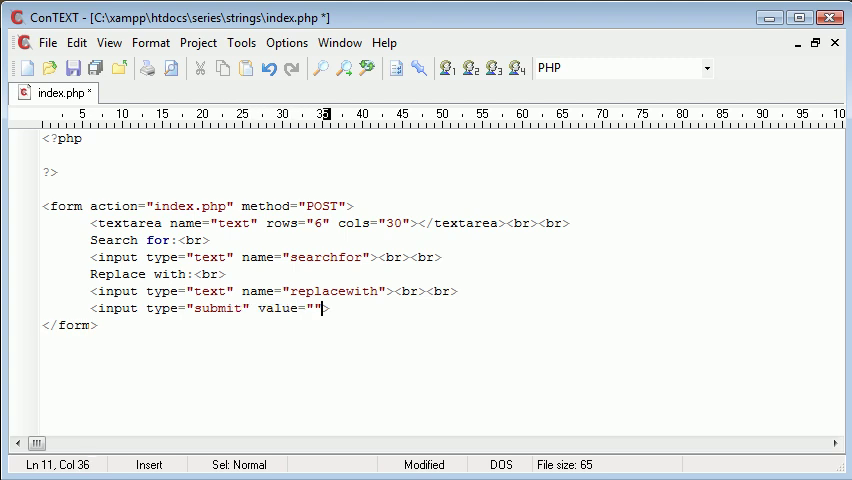
text(F)
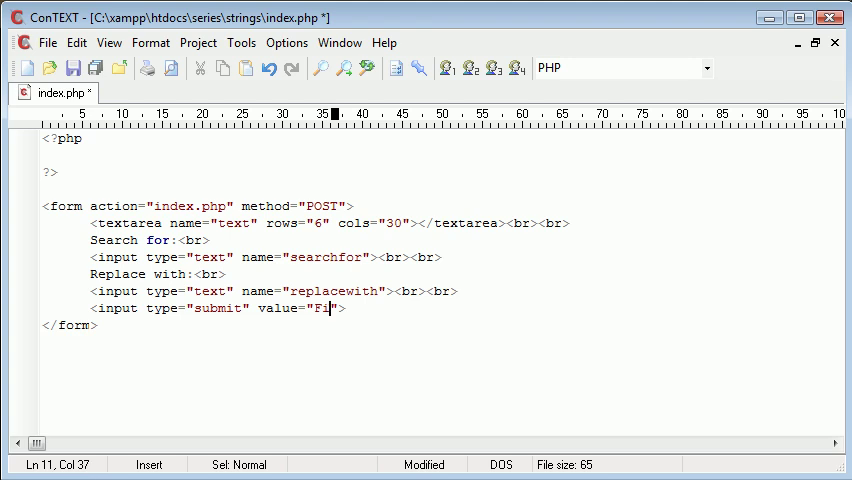
text(ind and Replace)
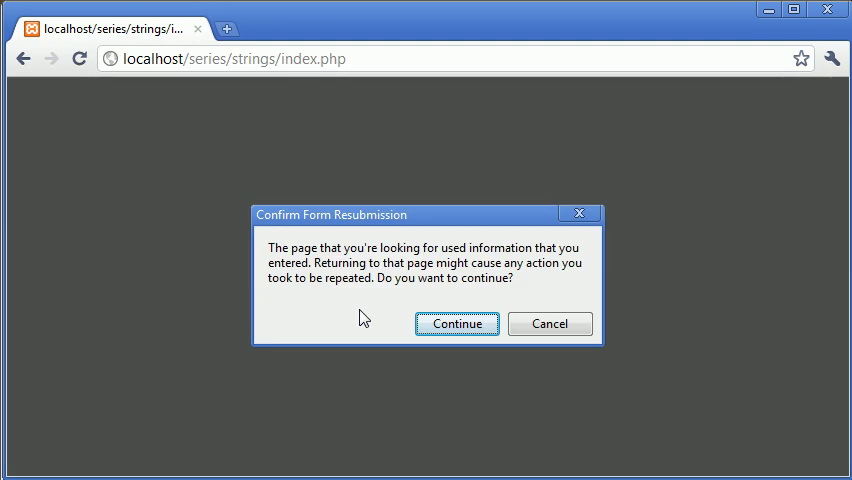
Confirm form resubmission, then enter 'Data in here' in the textarea and 'String' in Search for.
click(456, 323)
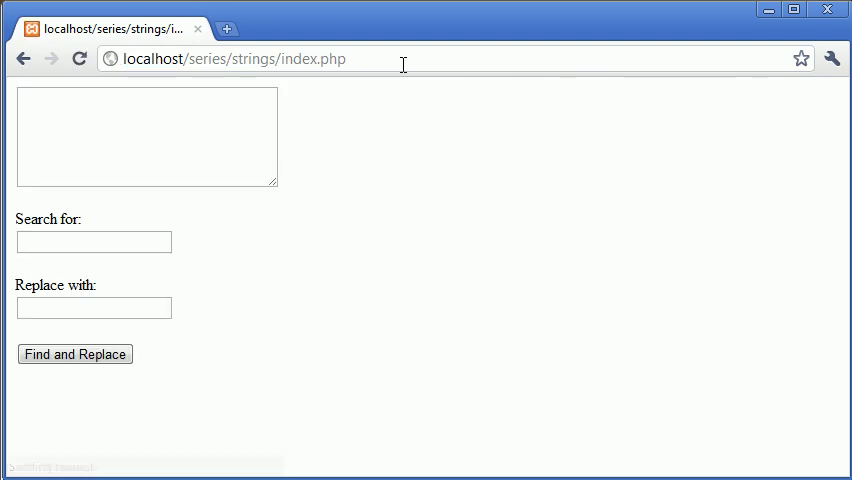
mouse_move(180, 128)
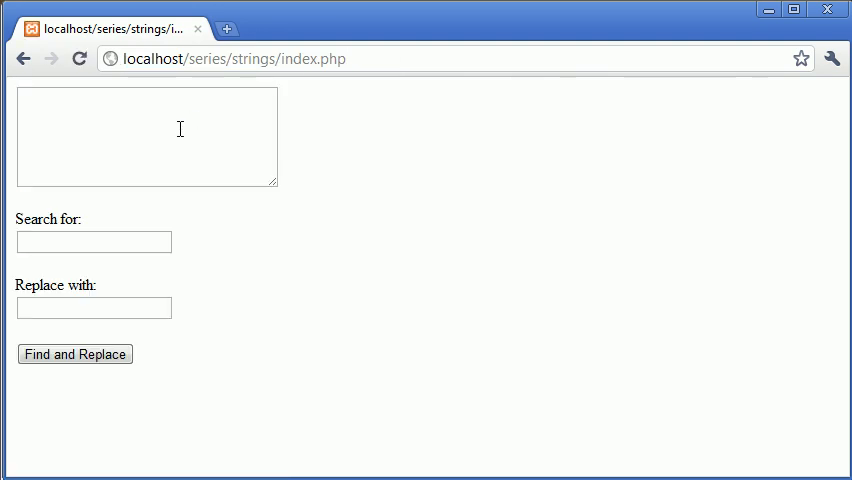
click(147, 137)
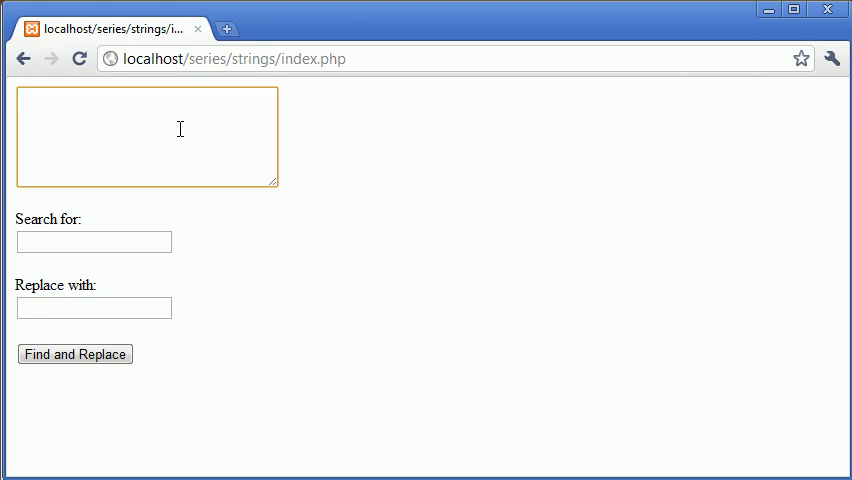
text(Data in her)
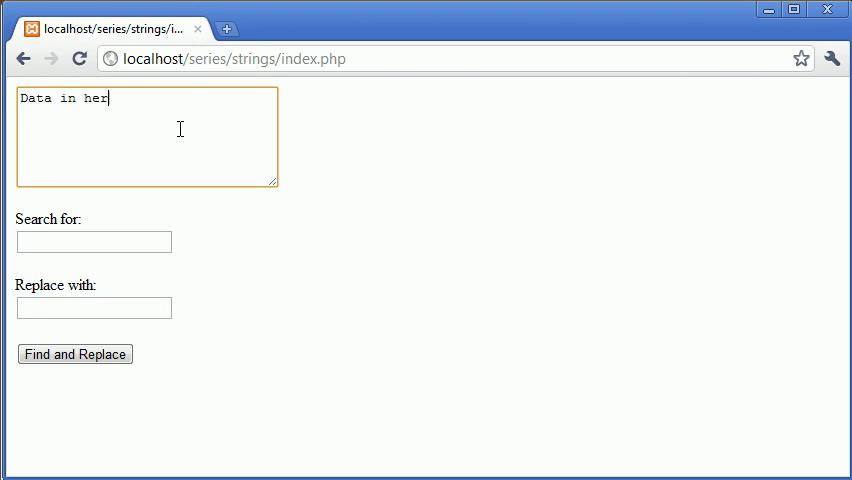
click(94, 242)
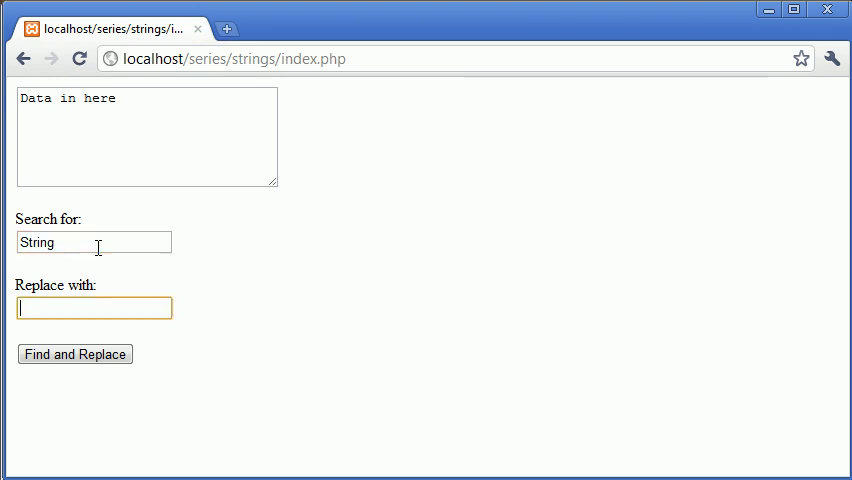
text(String)
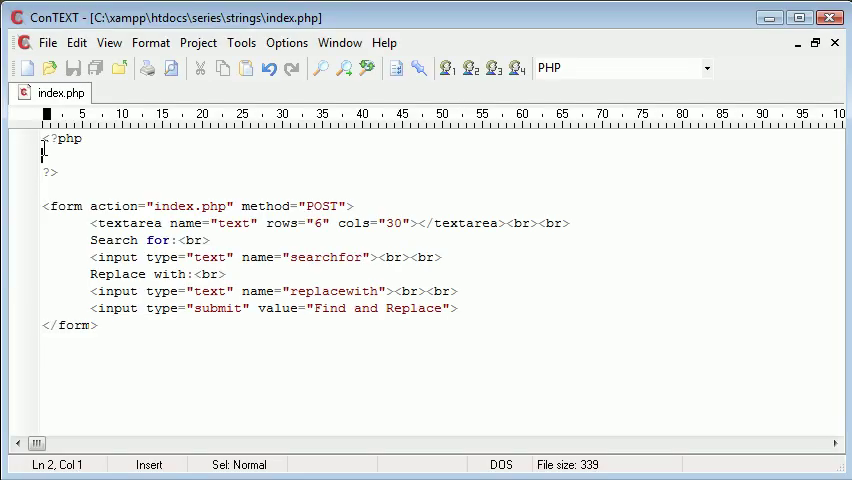
Insert blank lines after <?php inside the empty PHP block.
key(enter)
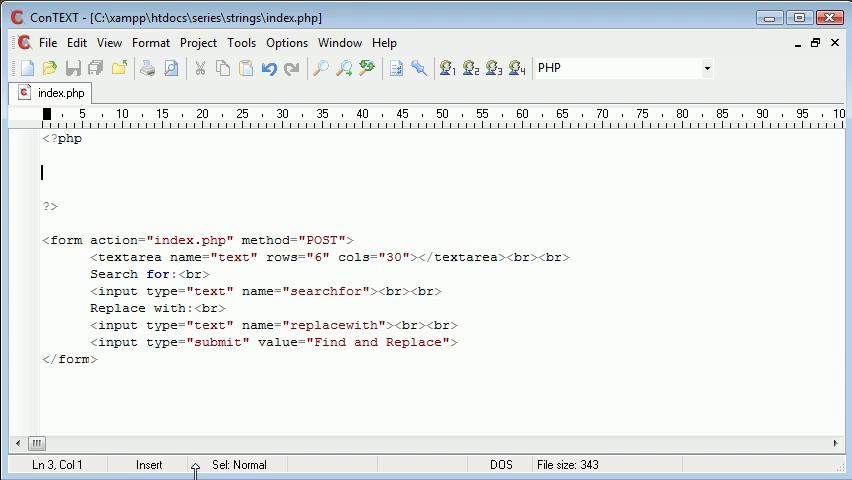
mouse_move(147, 283)
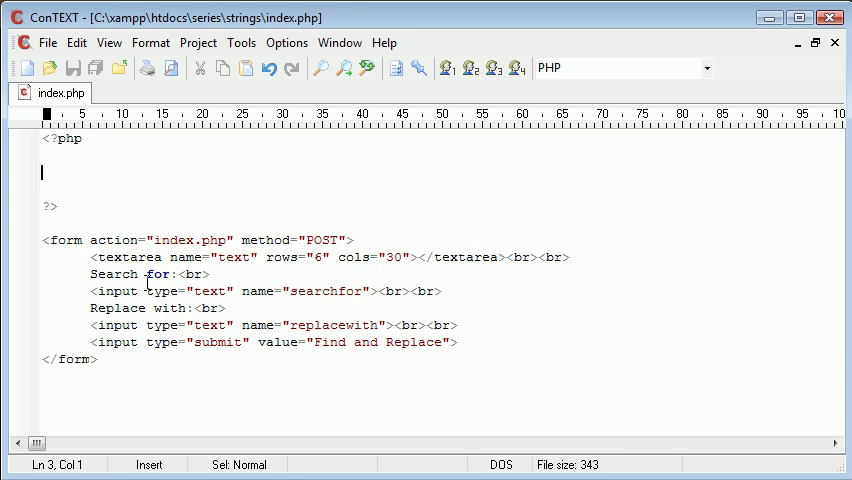
mouse_move(146, 238)
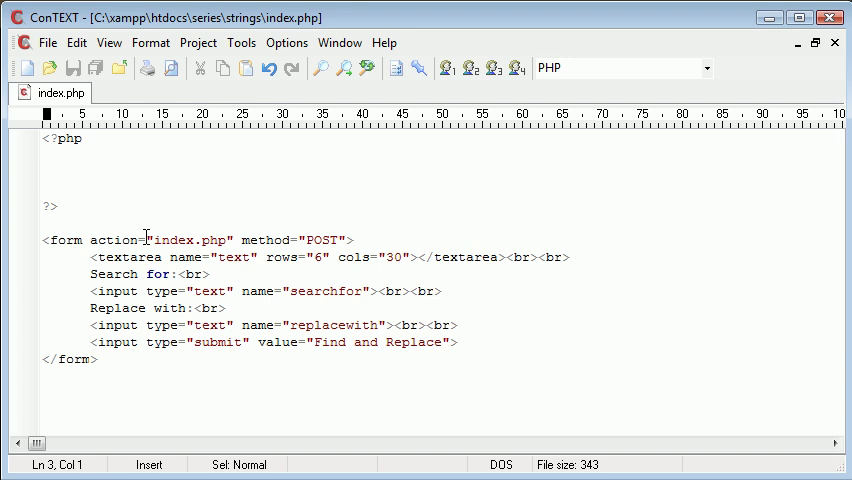
mouse_move(225, 356)
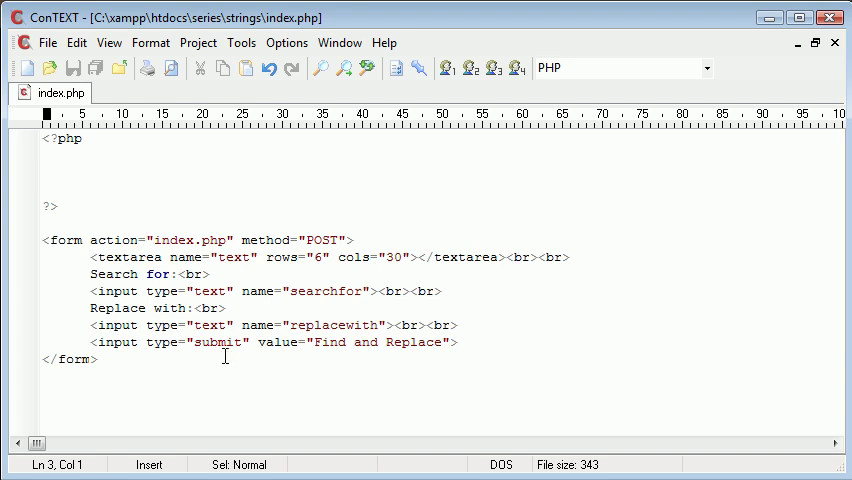